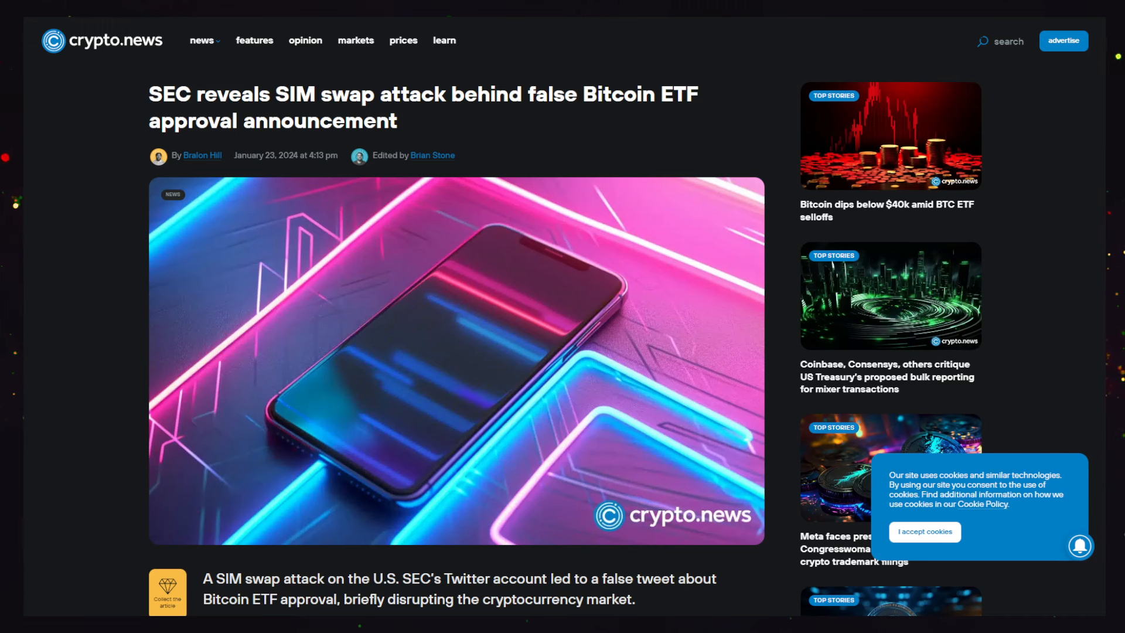
Scroll down the SEC SIM-swap article to the SEC statement paragraphs and the Gensler reminder tweet
{"action": "scroll", "scroll_direction": "down", "scroll_amount": 3}
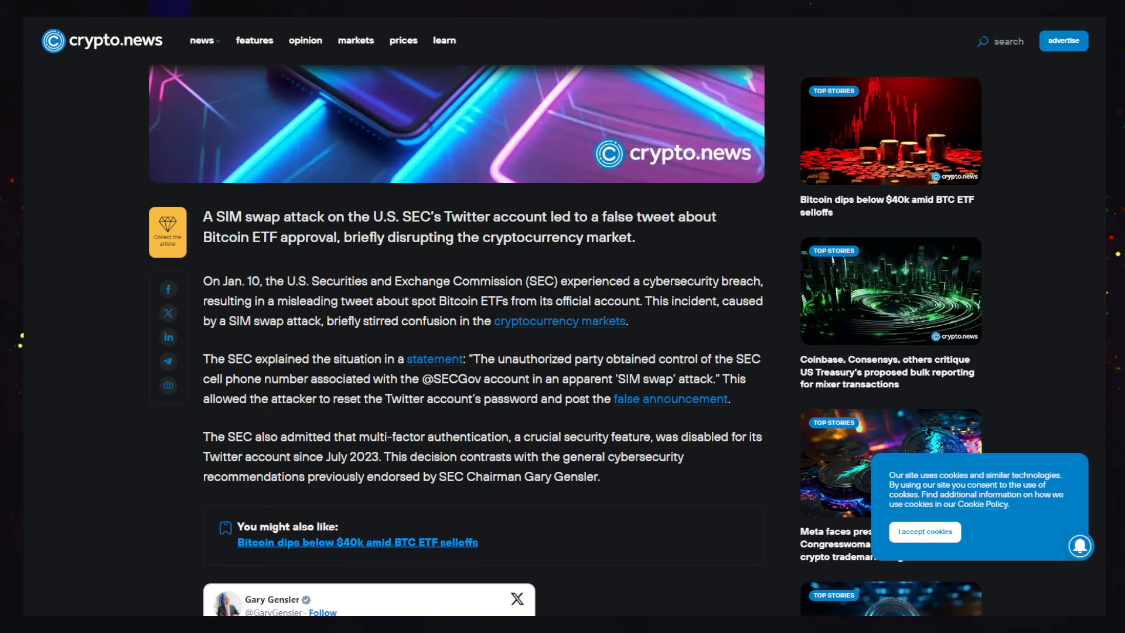
{"action": "scroll", "scroll_direction": "down", "scroll_amount": 3}
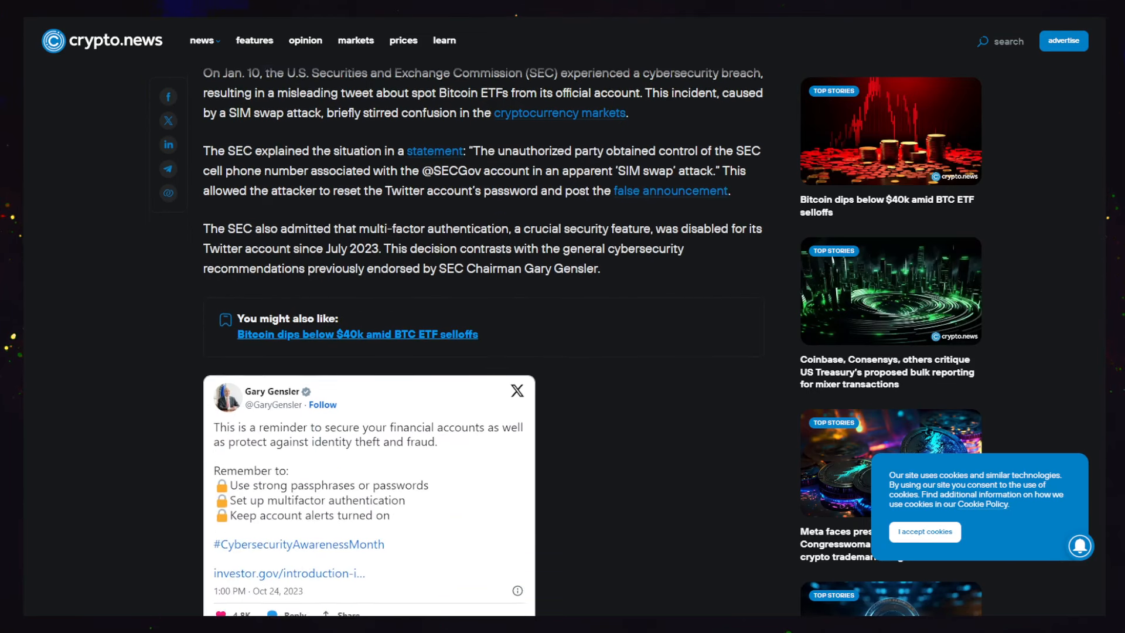
{"action": "scroll", "scroll_direction": "down", "scroll_amount": 3}
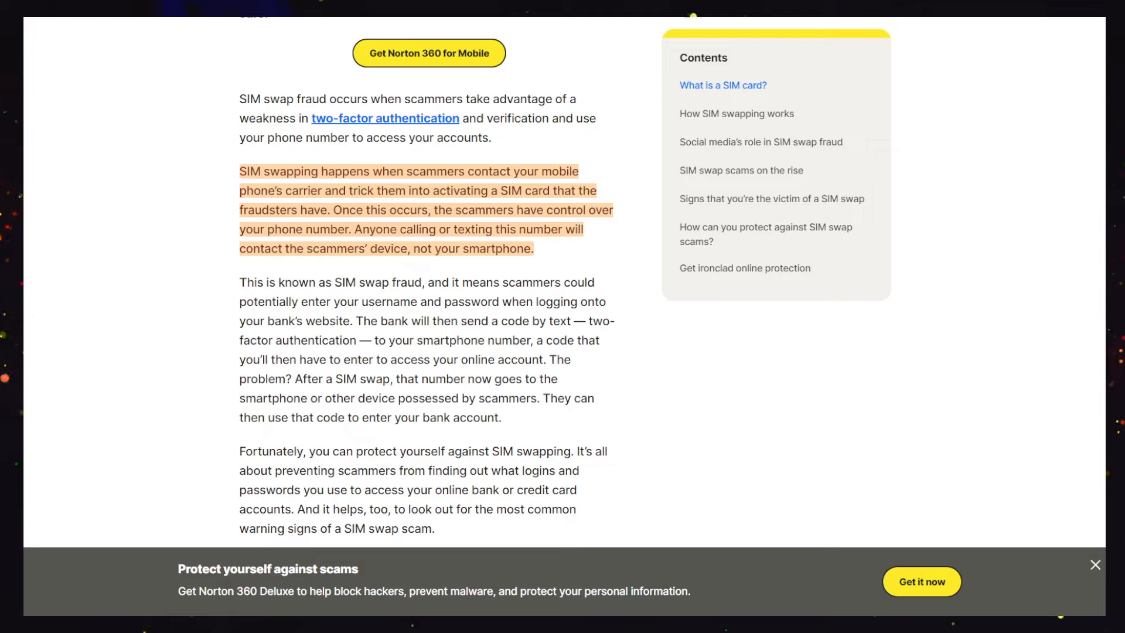
{"action": "mouse_move", "coordinate": [571, 77]}
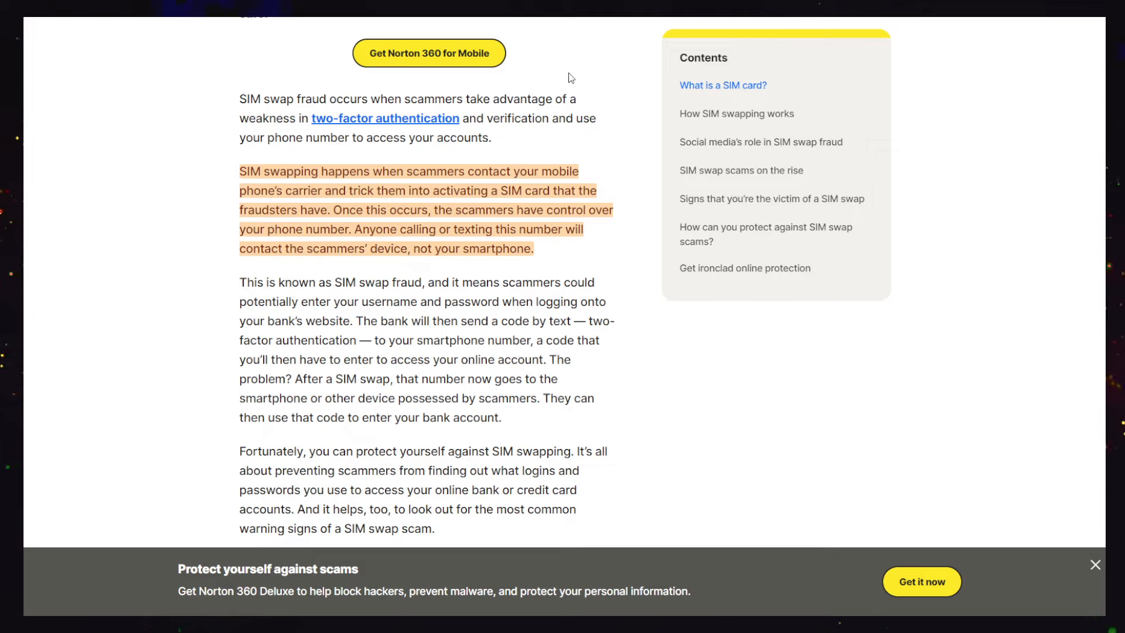
{"action": "mouse_move", "coordinate": [621, 155]}
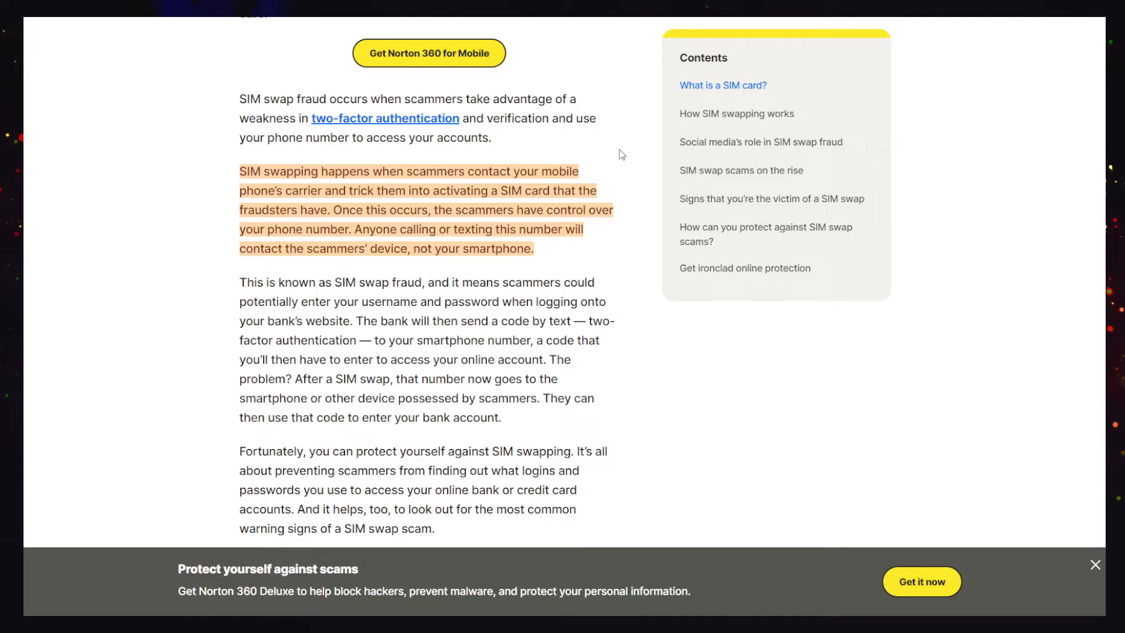
{"action": "mouse_move", "coordinate": [421, 197]}
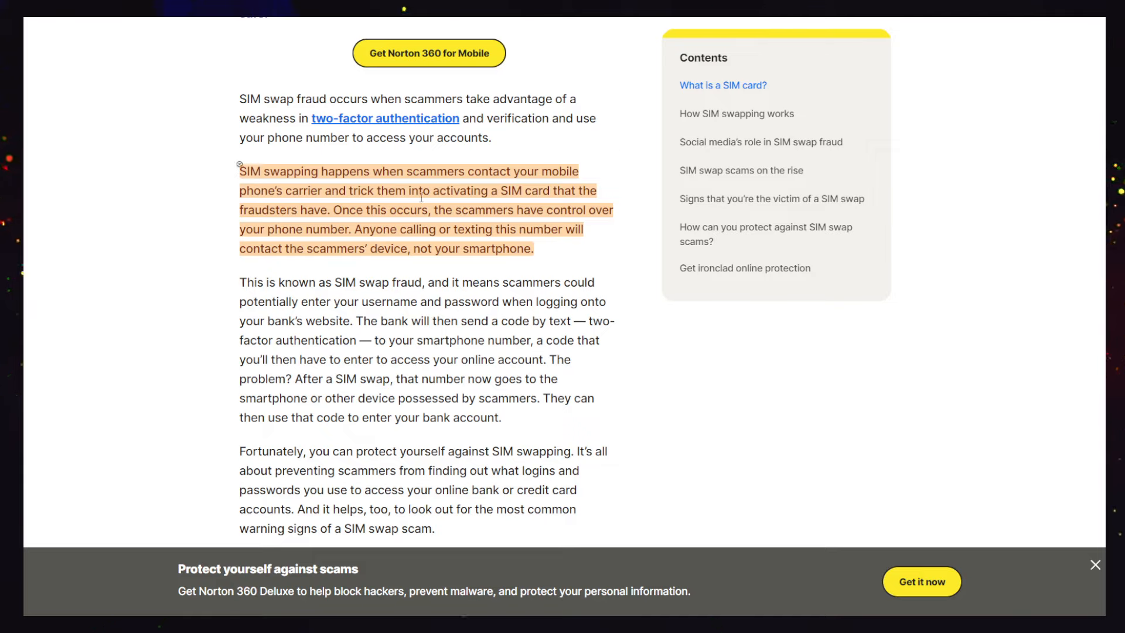
{"action": "mouse_move", "coordinate": [610, 184]}
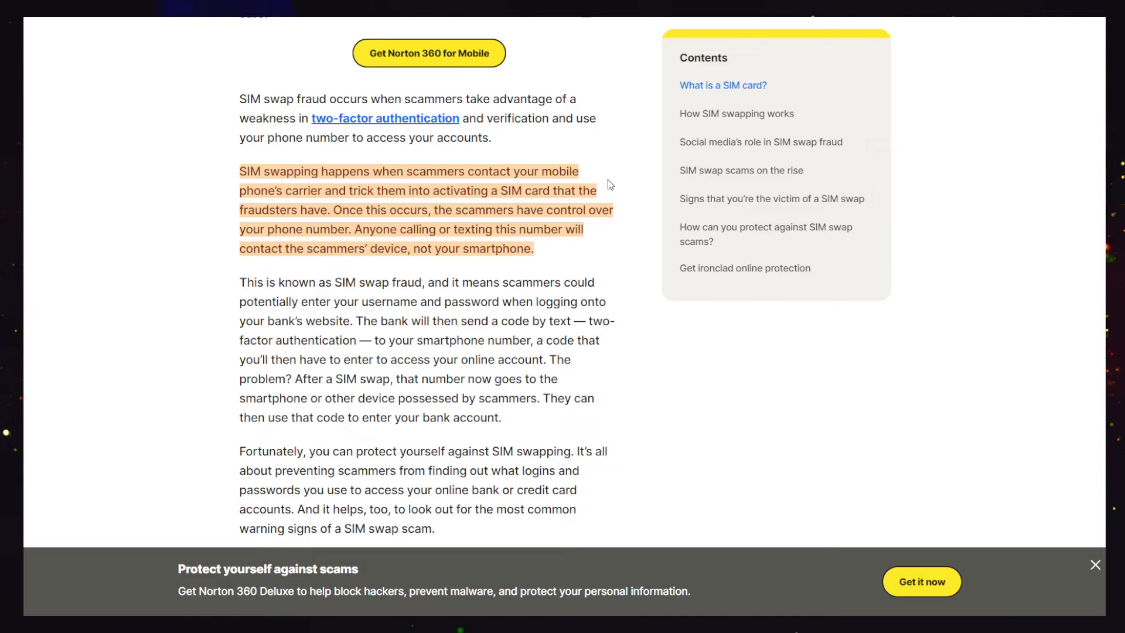
{"action": "mouse_move", "coordinate": [612, 175]}
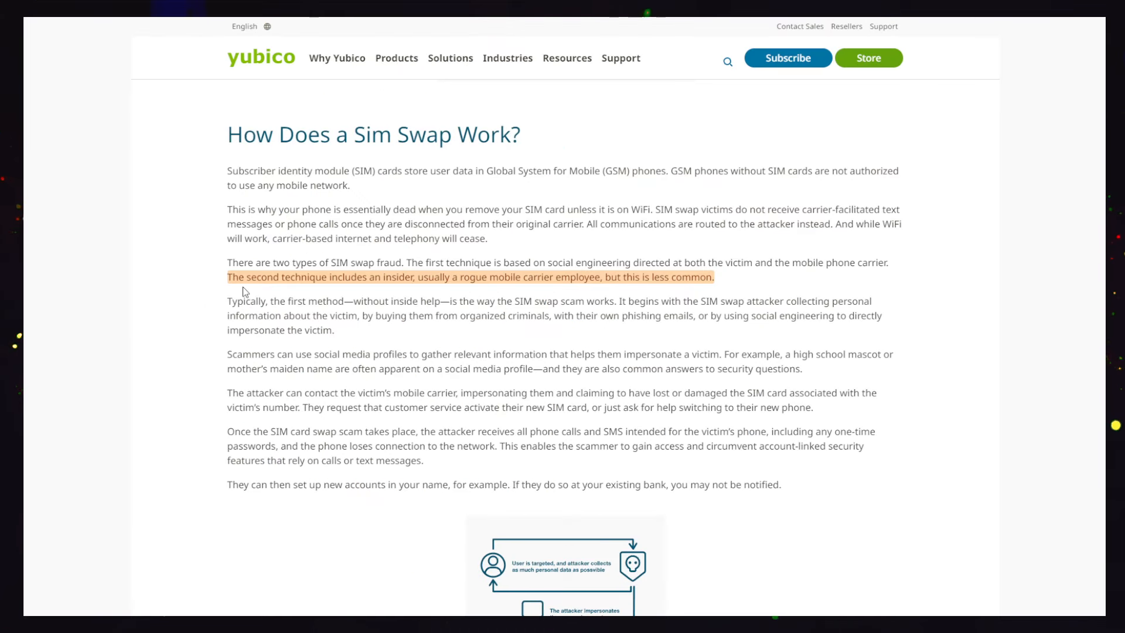
{"action": "mouse_move", "coordinate": [390, 280]}
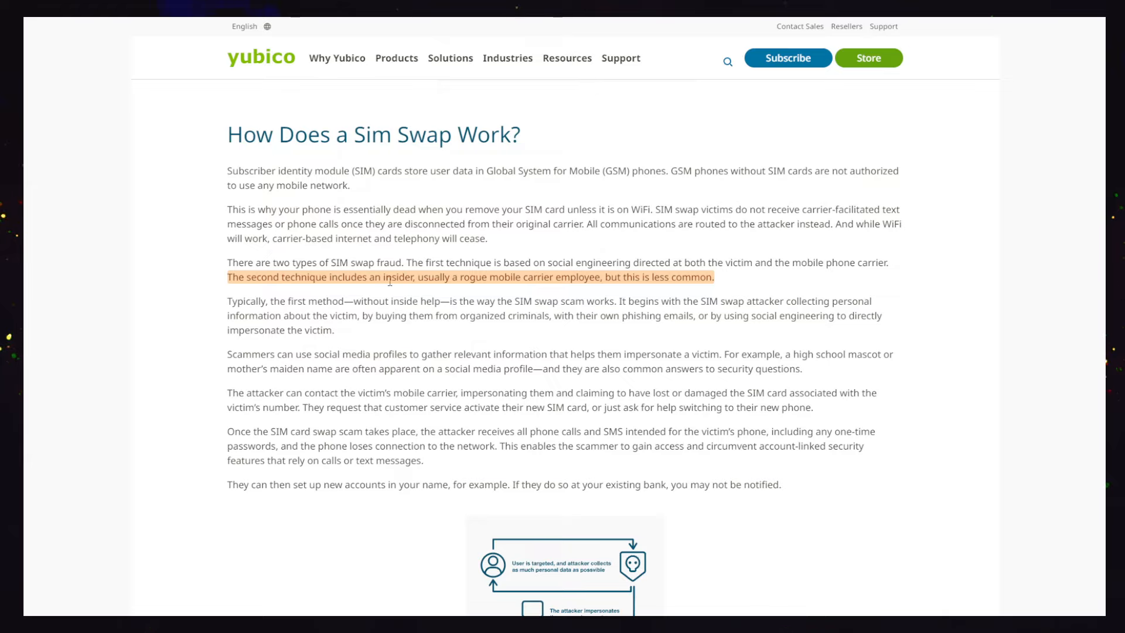
{"action": "mouse_move", "coordinate": [518, 307]}
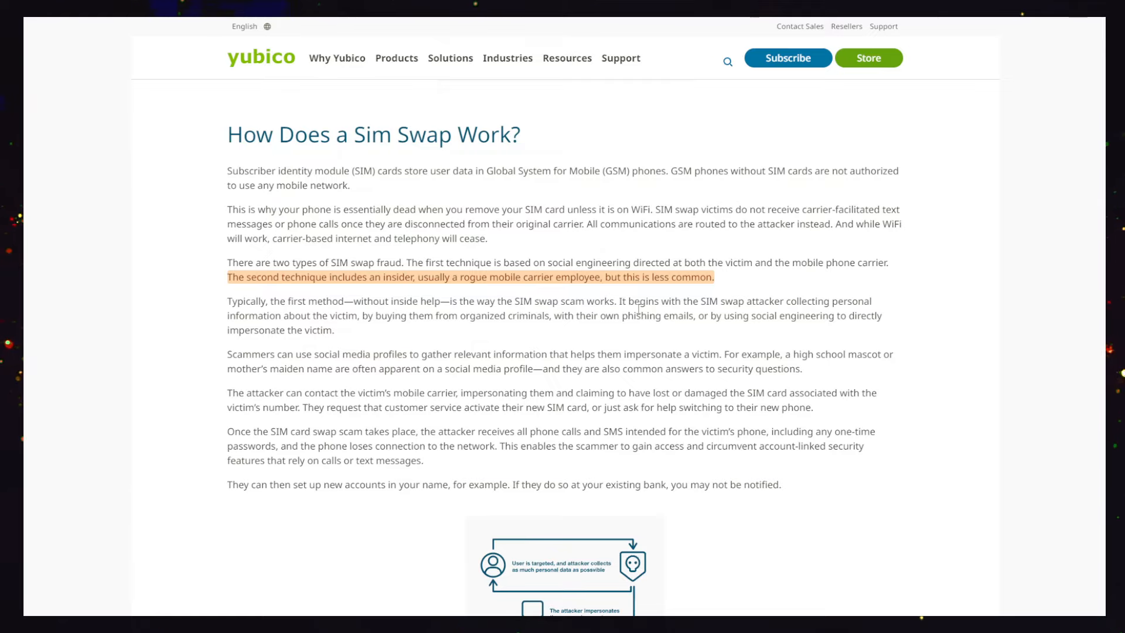
{"action": "mouse_move", "coordinate": [900, 303]}
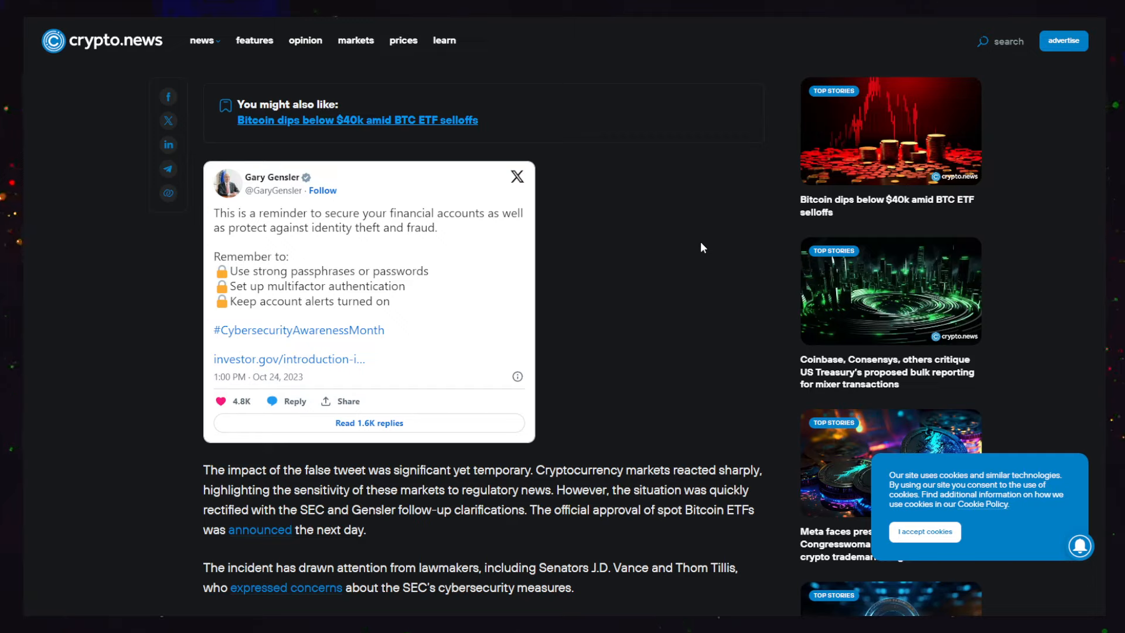
{"action": "mouse_move", "coordinate": [660, 251]}
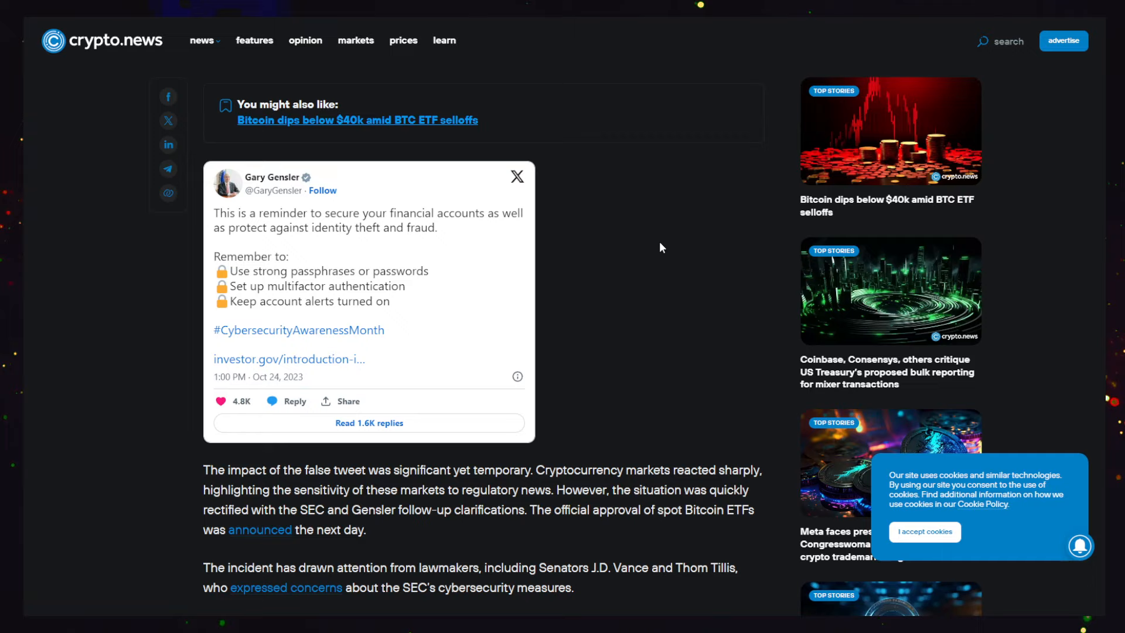
{"action": "mouse_move", "coordinate": [680, 241]}
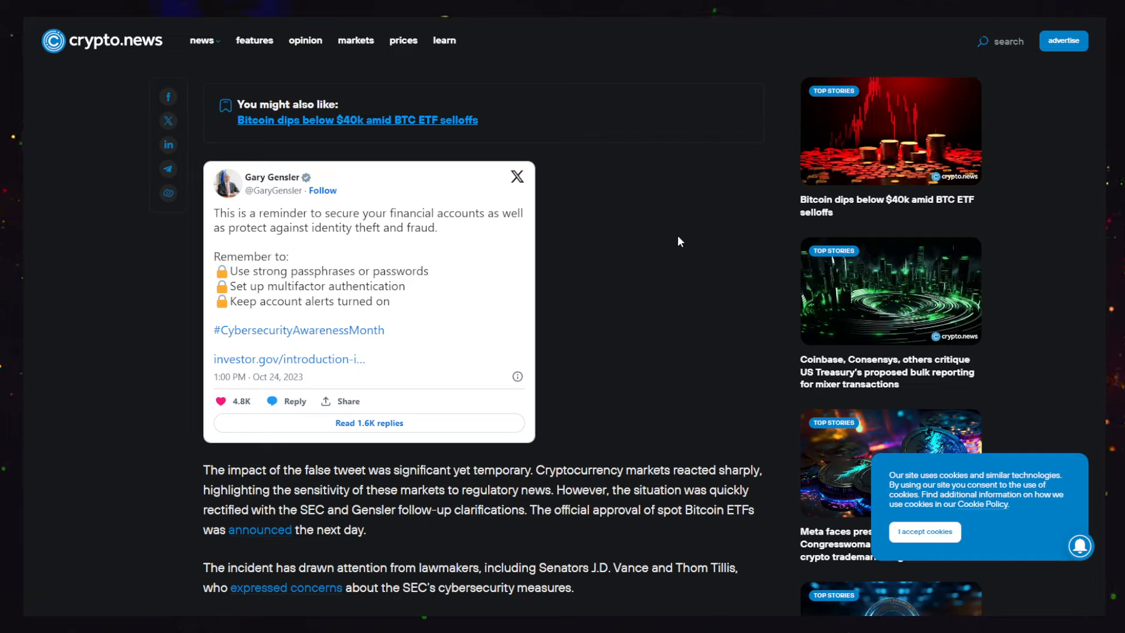
{"action": "mouse_move", "coordinate": [685, 235]}
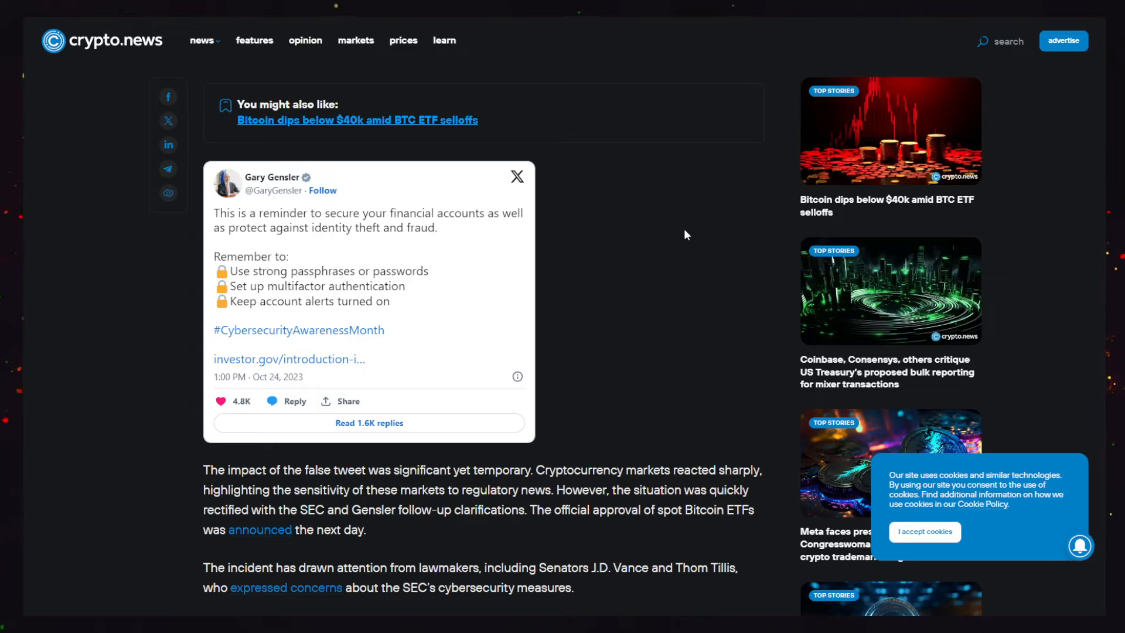
{"action": "mouse_move", "coordinate": [609, 211]}
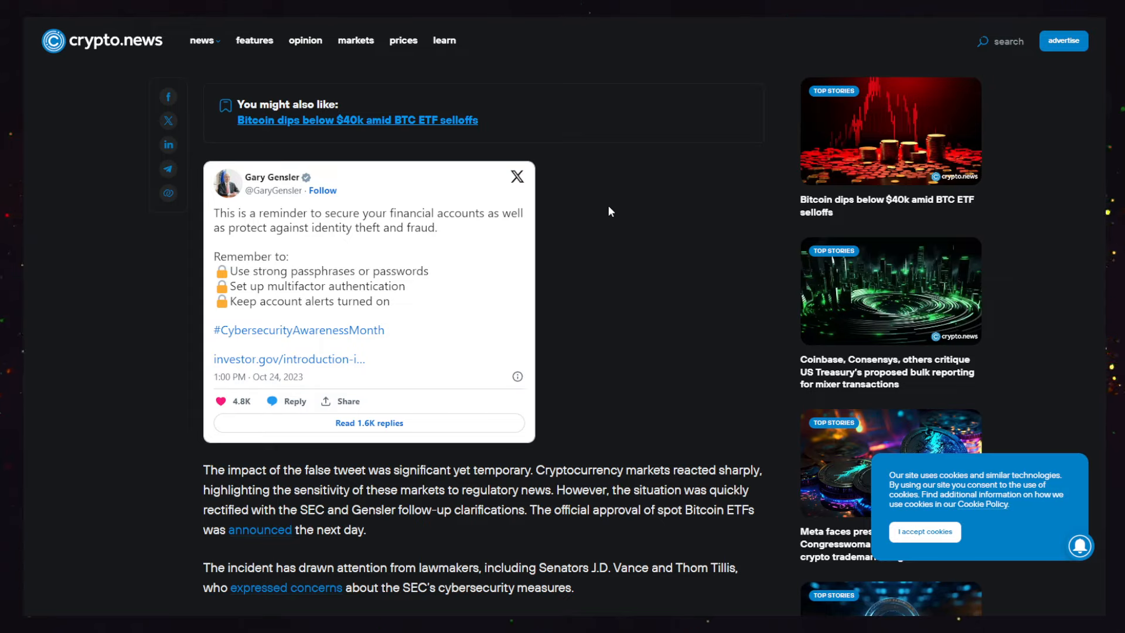
{"action": "mouse_move", "coordinate": [616, 197]}
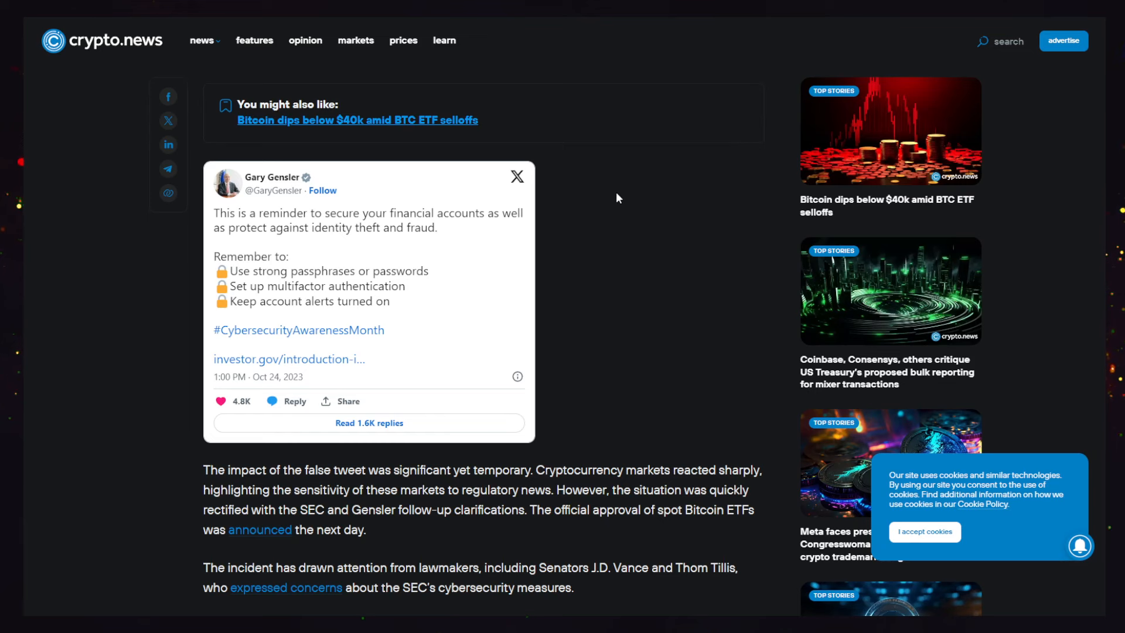
Scroll to the Gensler tweet and the paragraph on the false tweet's market impact
{"action": "scroll", "scroll_direction": "down", "scroll_amount": 3}
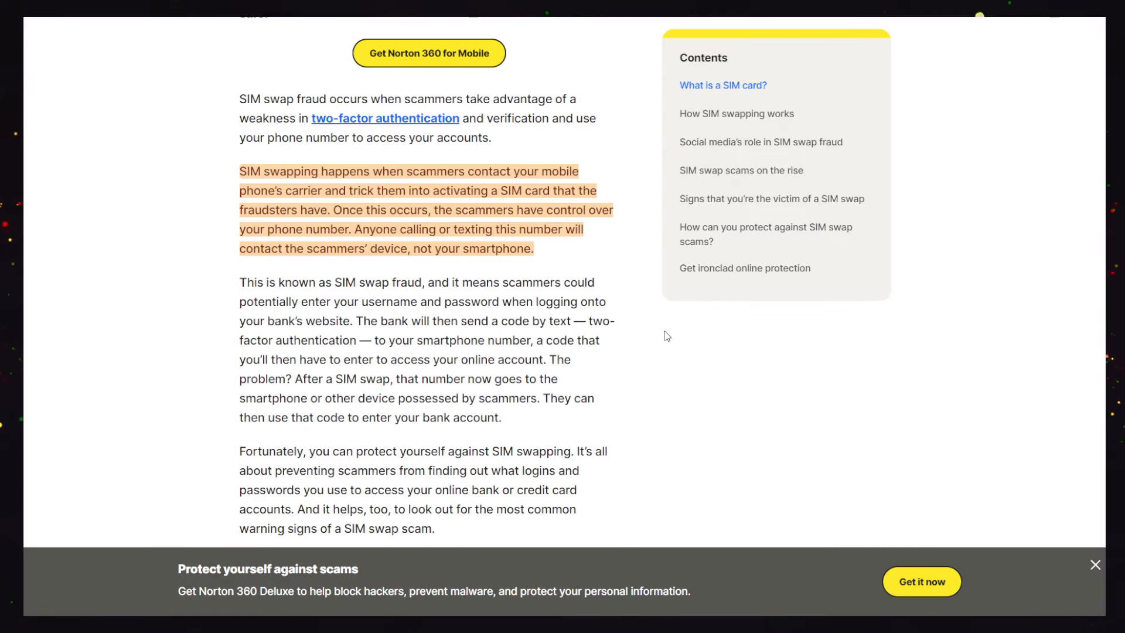
Scroll the Norton article from 'How SIM swapping works' back up to the highlighted carrier-activation passage
{"action": "scroll", "scroll_direction": "down", "scroll_amount": 3}
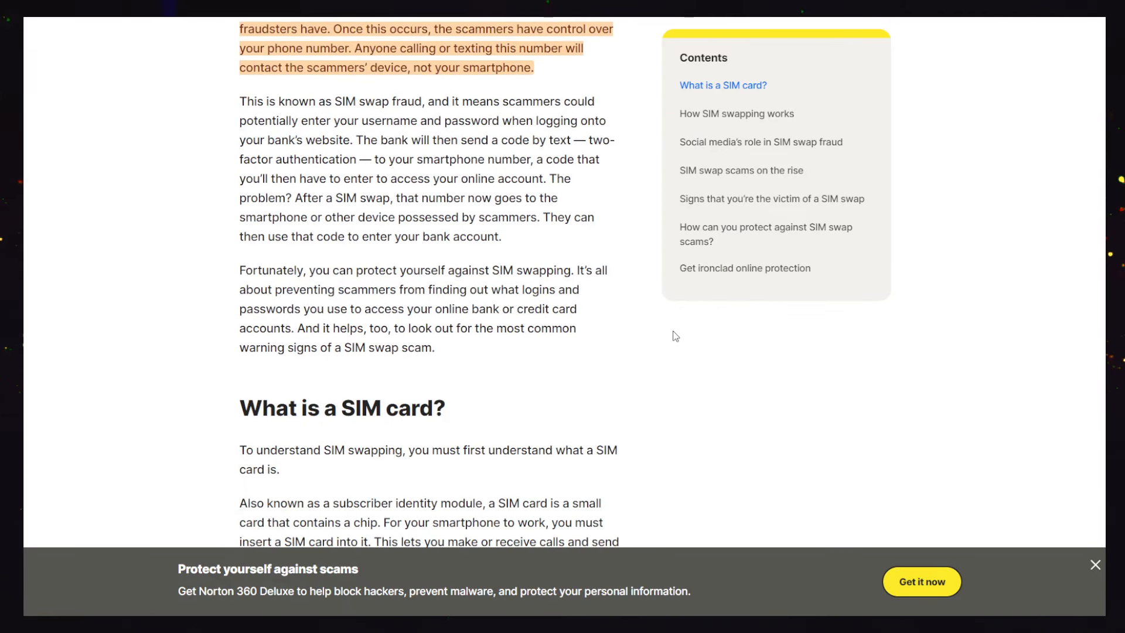
{"action": "scroll", "scroll_direction": "up", "scroll_amount": 3}
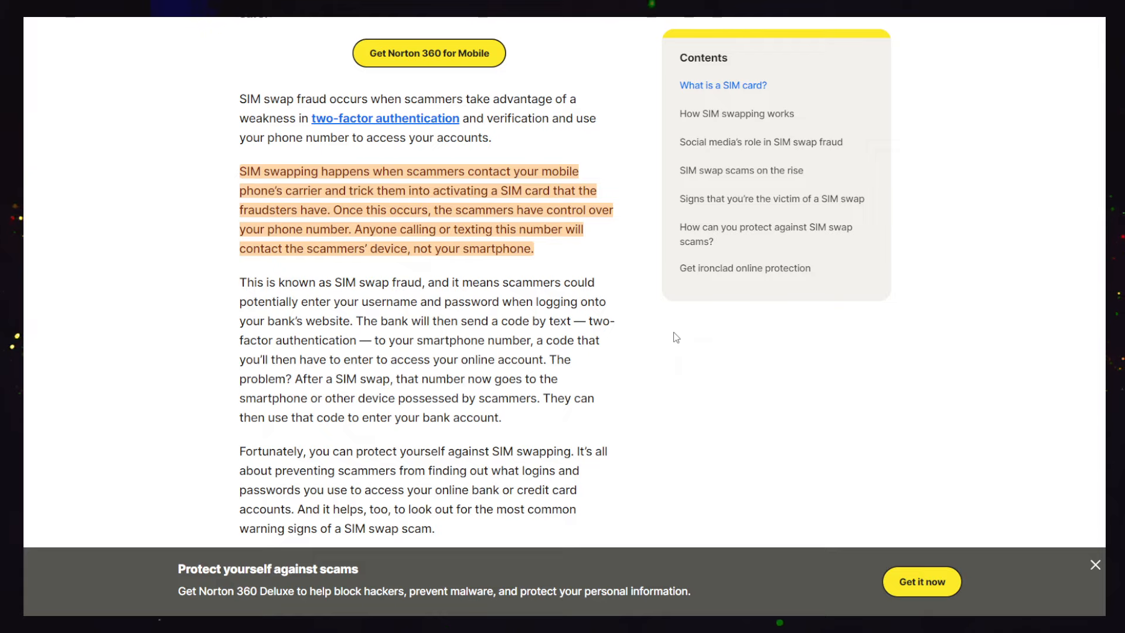
{"action": "mouse_move", "coordinate": [506, 193]}
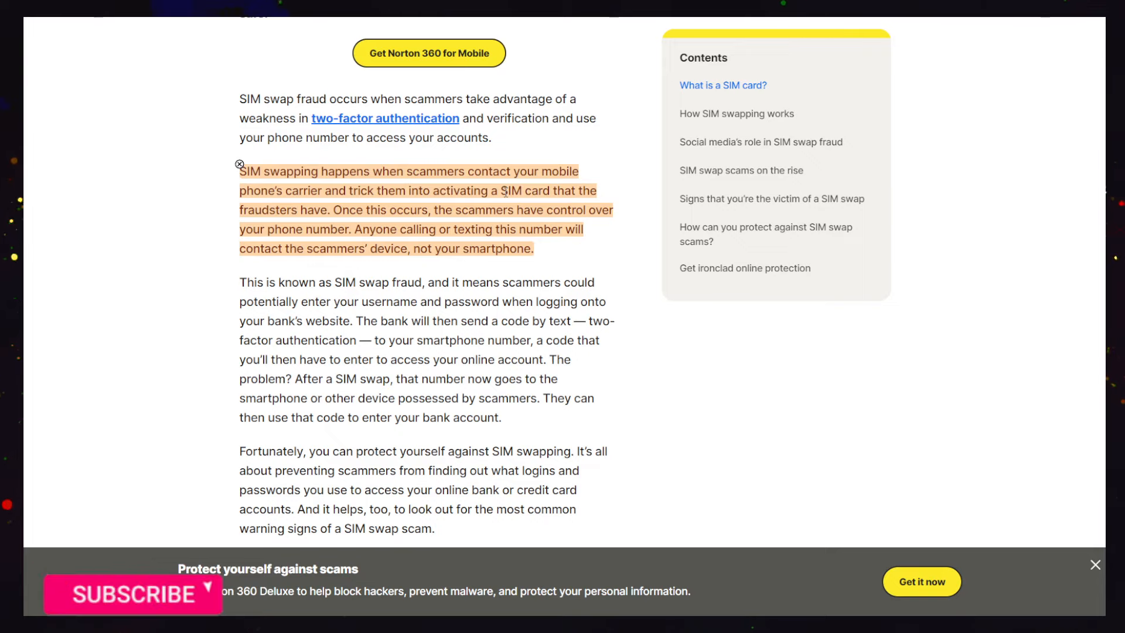
{"action": "left_click", "coordinate": [133, 595]}
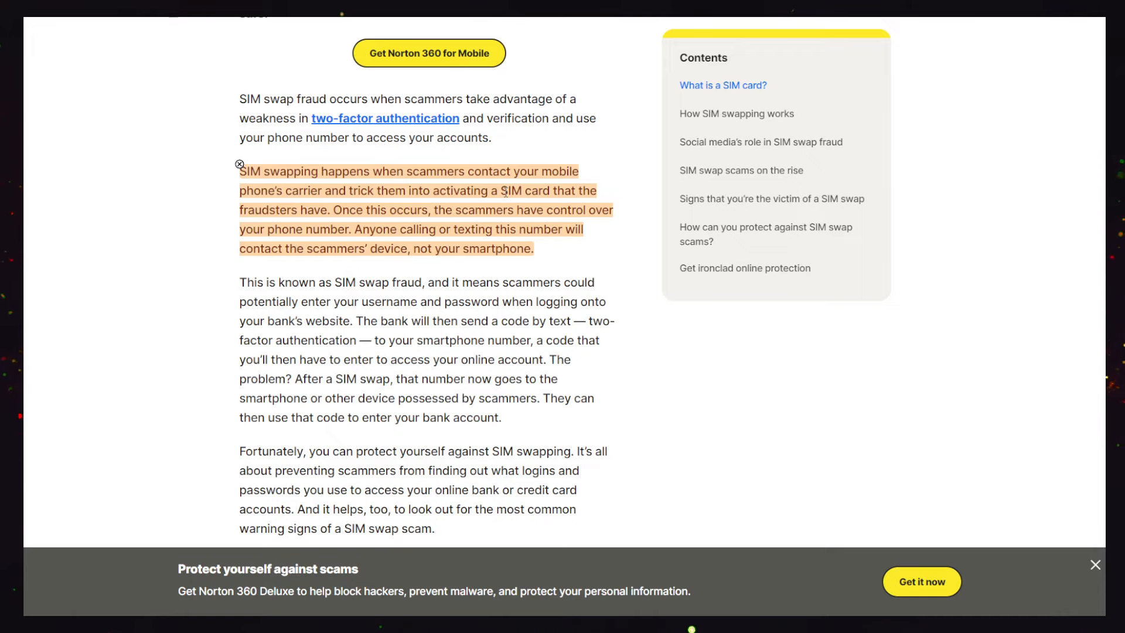
{"action": "mouse_move", "coordinate": [769, 107]}
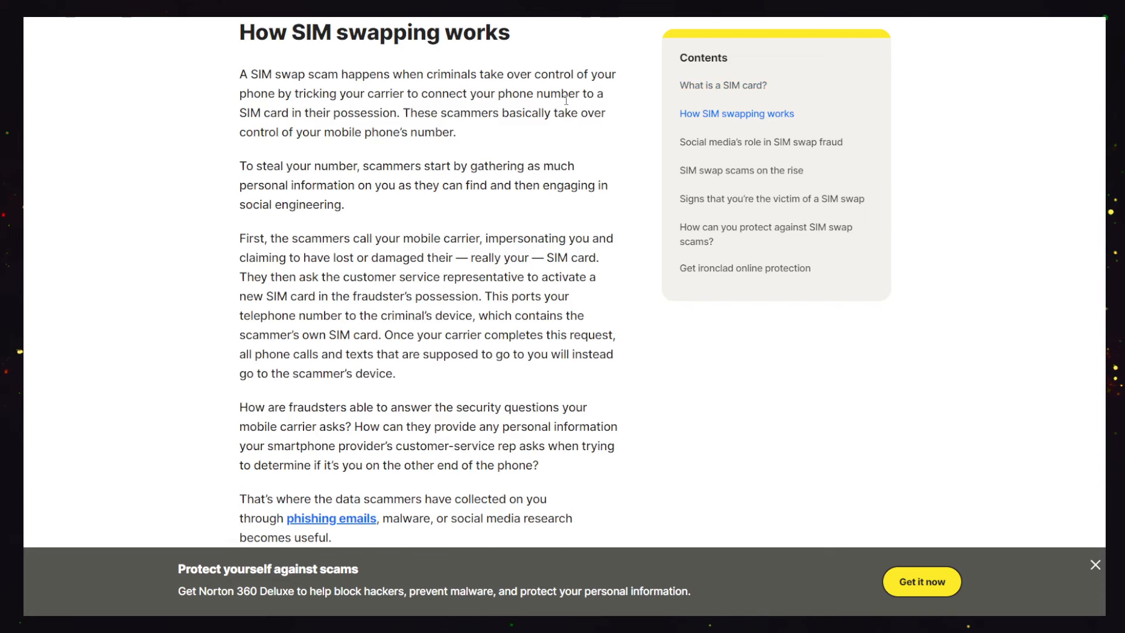
{"action": "mouse_move", "coordinate": [609, 108]}
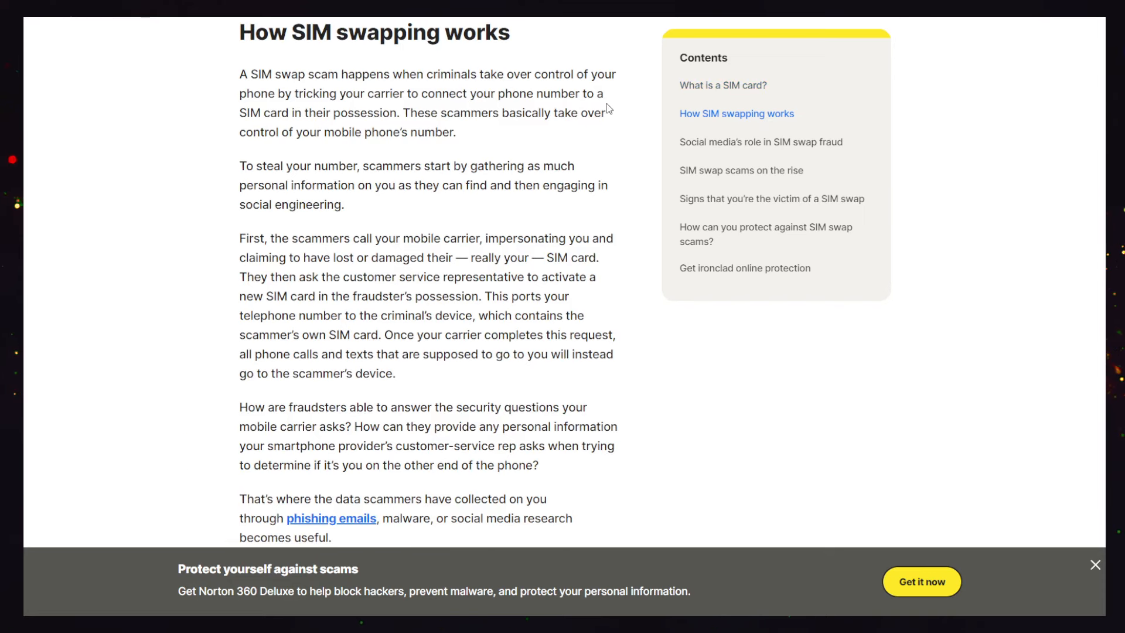
{"action": "mouse_move", "coordinate": [616, 118]}
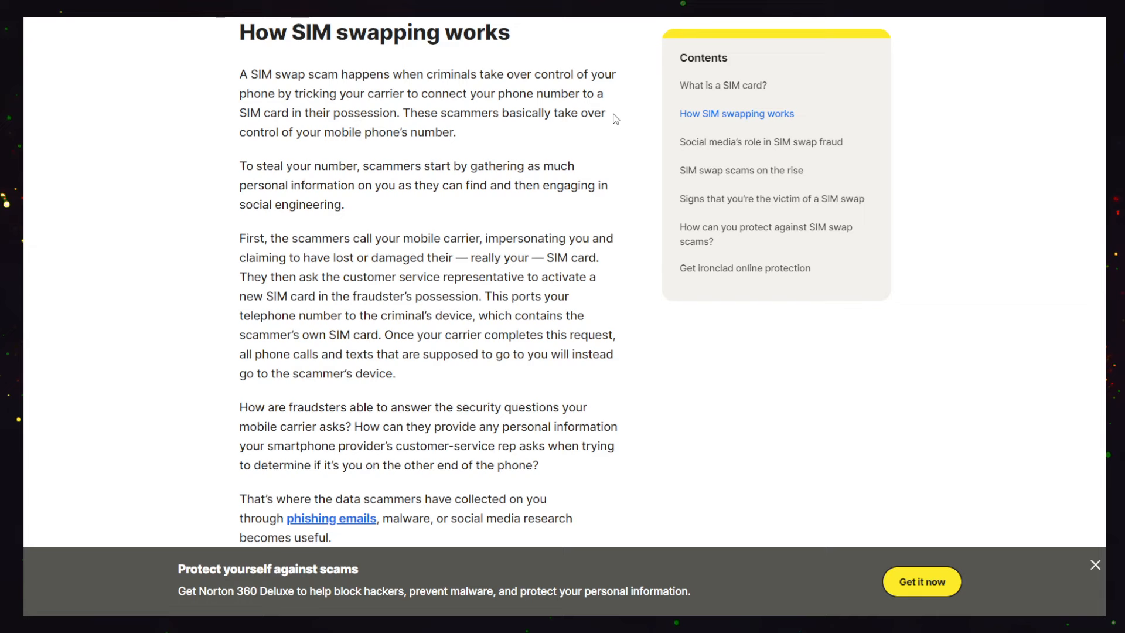
{"action": "mouse_move", "coordinate": [610, 197]}
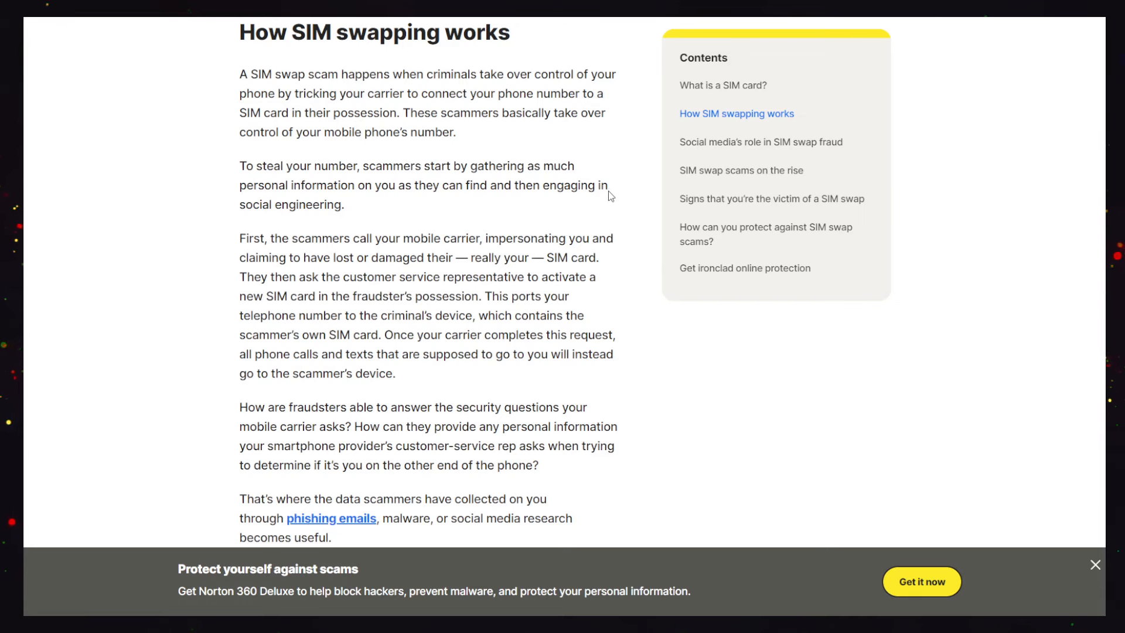
{"action": "scroll", "scroll_direction": "up", "scroll_amount": 3}
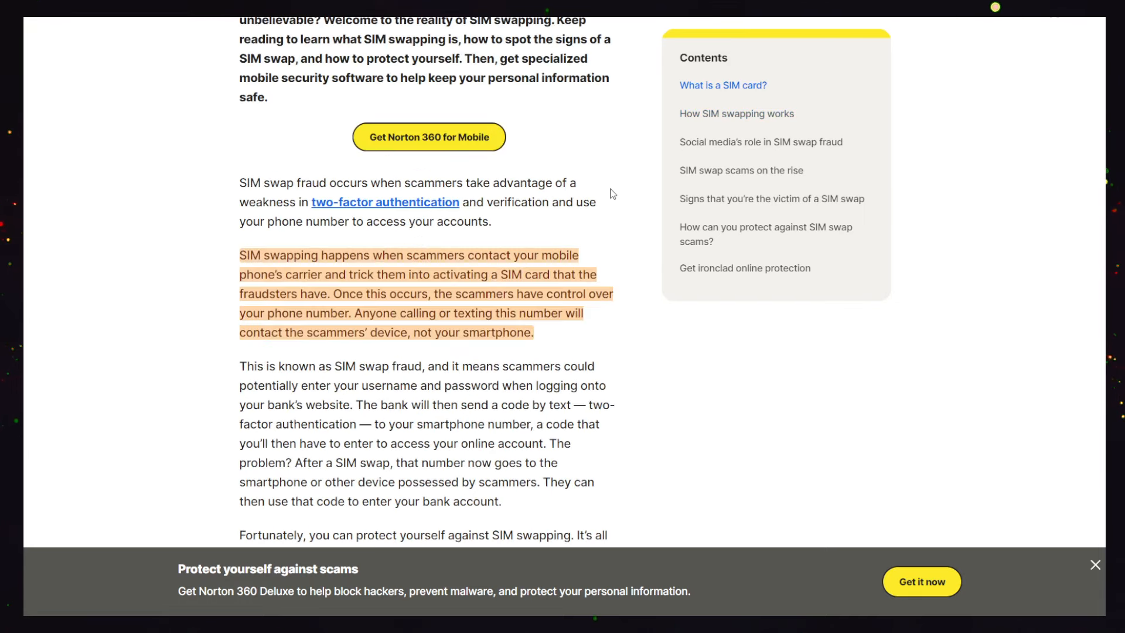
{"action": "mouse_move", "coordinate": [631, 310]}
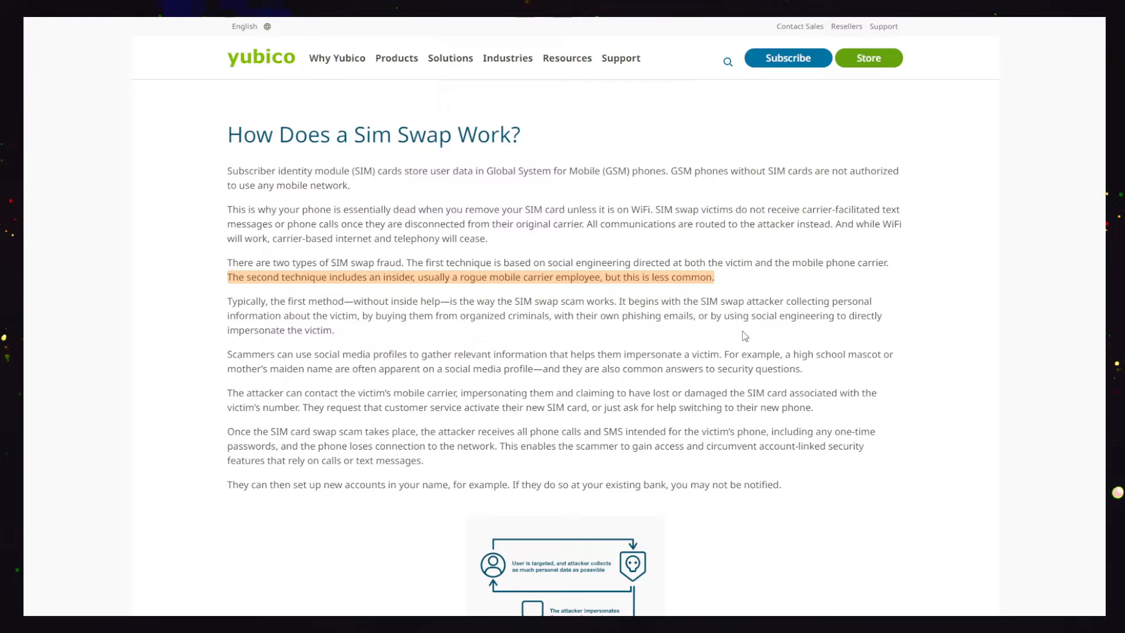
{"action": "mouse_move", "coordinate": [741, 312]}
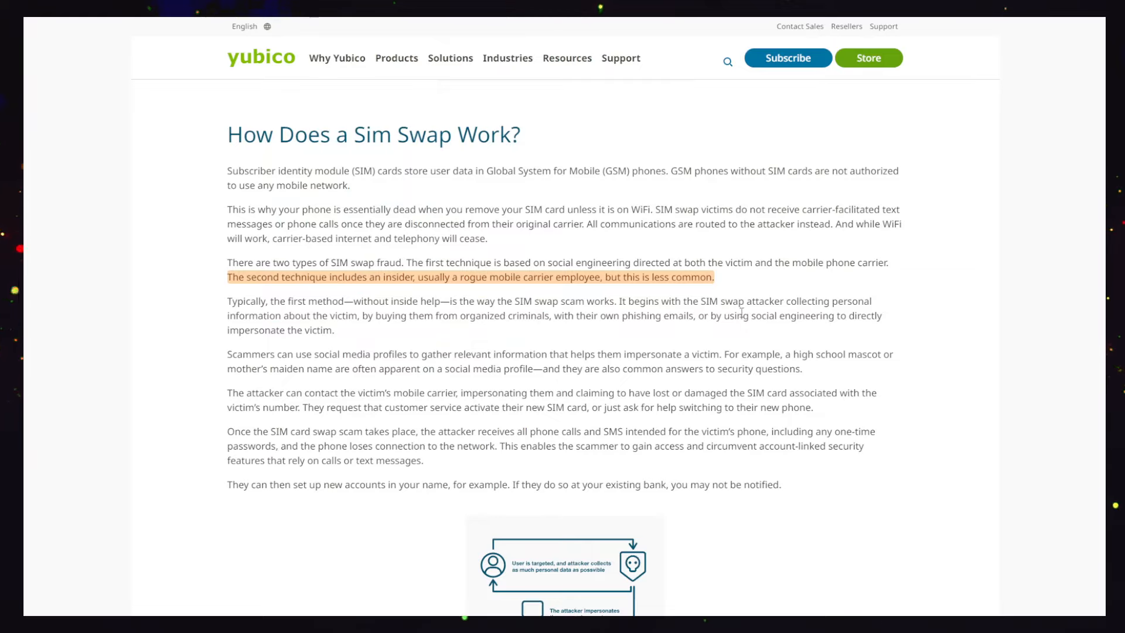
{"action": "mouse_move", "coordinate": [859, 257]}
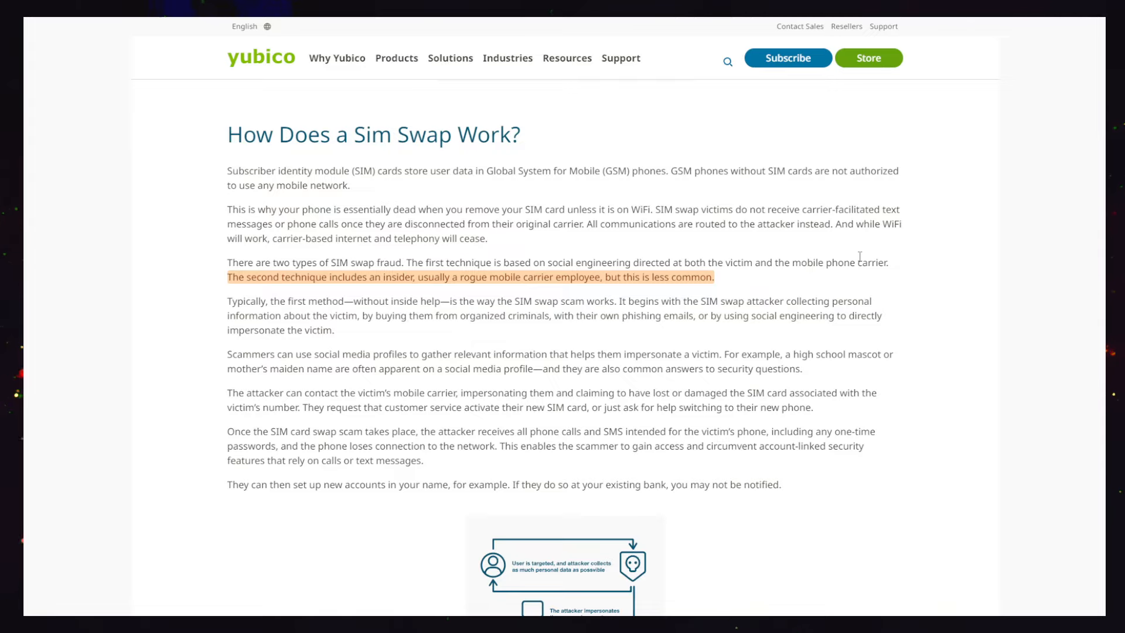
{"action": "mouse_move", "coordinate": [534, 306]}
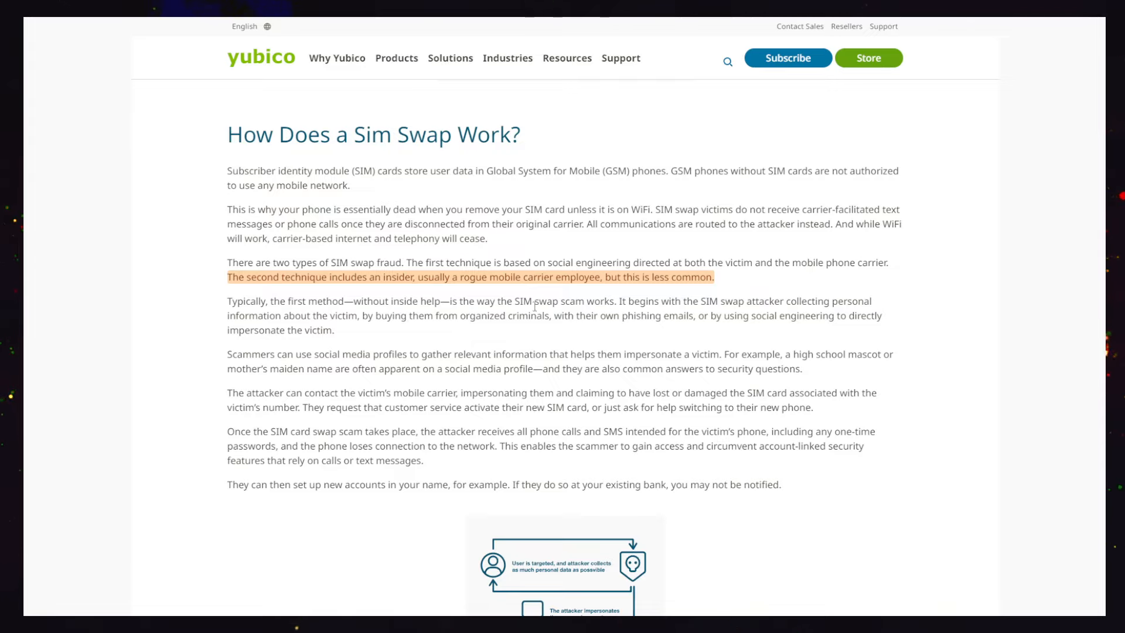
Scroll past the SIM swap diagram to 'What is a Sim Swap Attack?' and the highlighted SMS-reset sentence
{"action": "scroll", "scroll_direction": "down", "scroll_amount": 3}
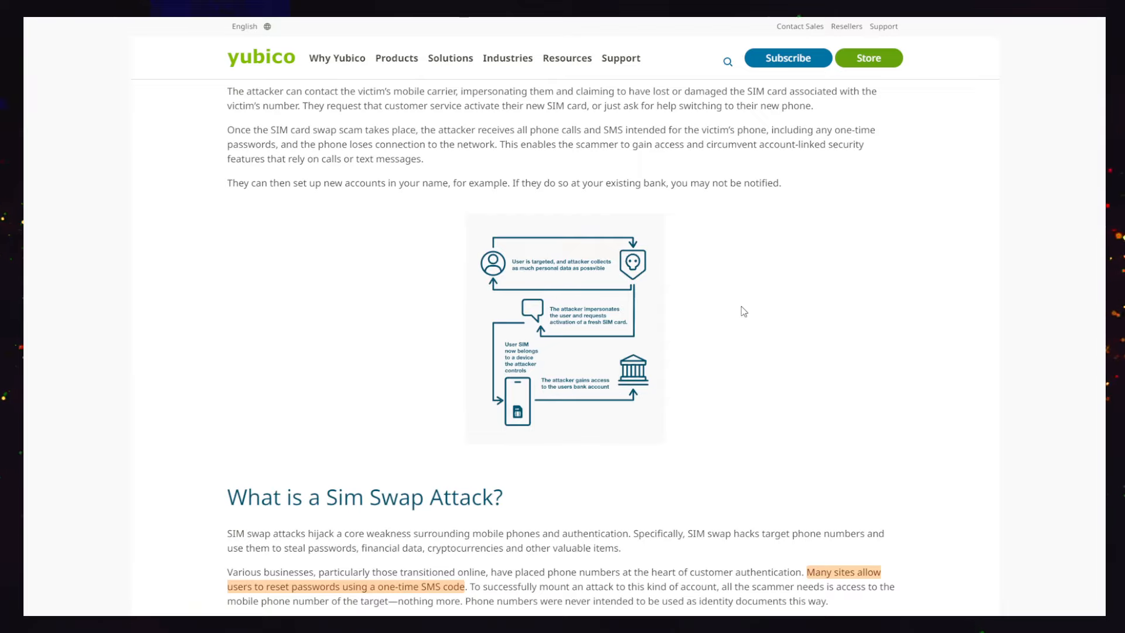
{"action": "mouse_move", "coordinate": [628, 312]}
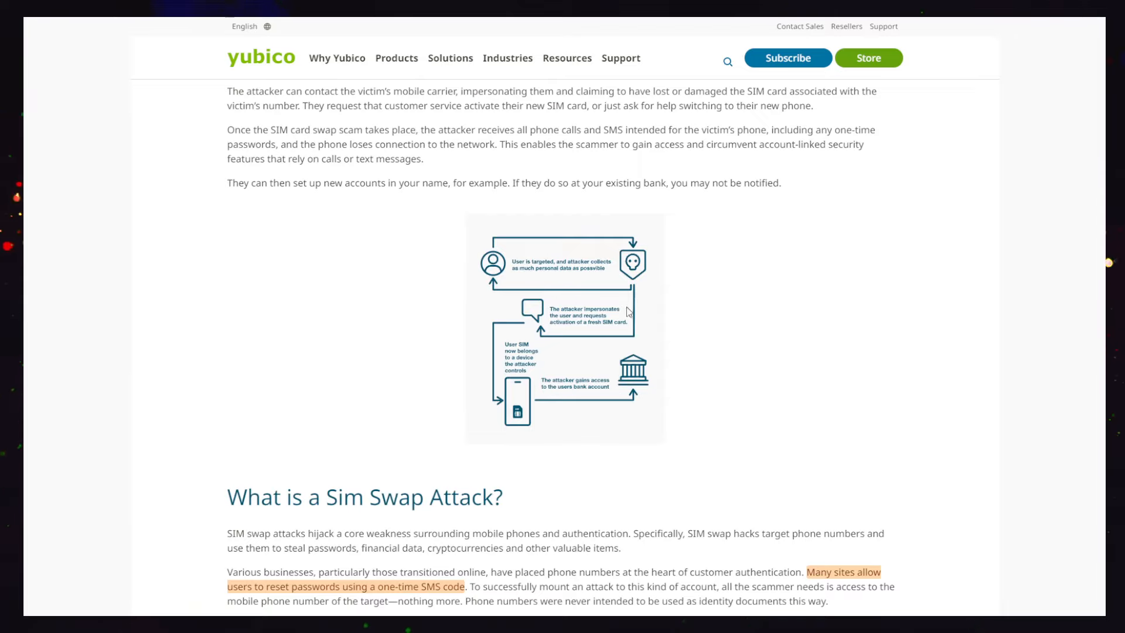
{"action": "mouse_move", "coordinate": [561, 389]}
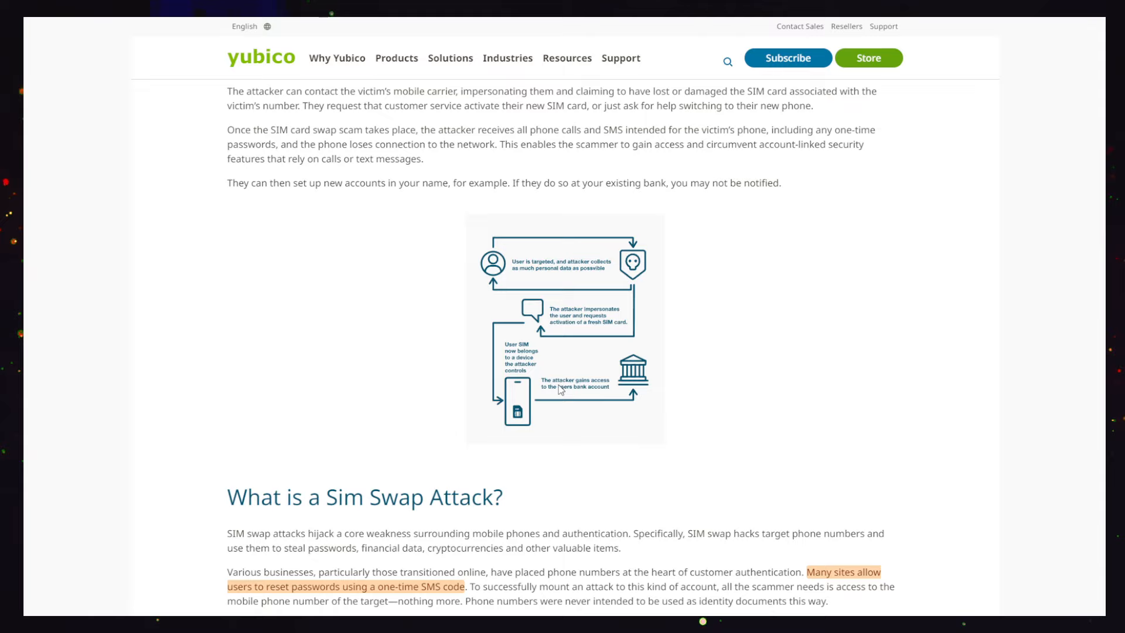
{"action": "mouse_move", "coordinate": [827, 310]}
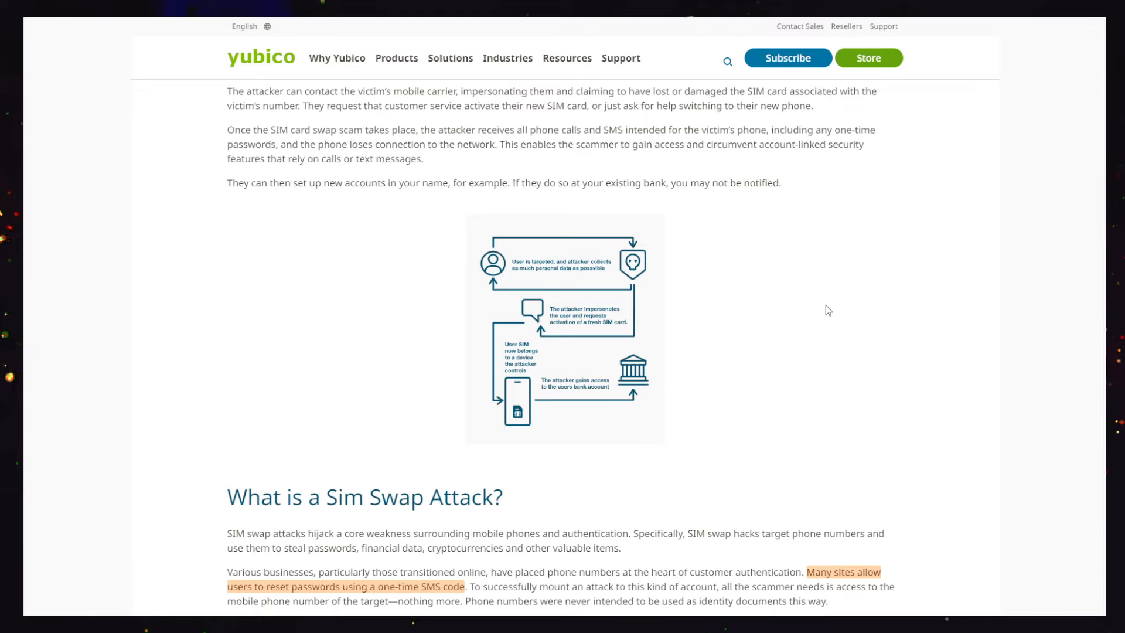
{"action": "mouse_move", "coordinate": [833, 298]}
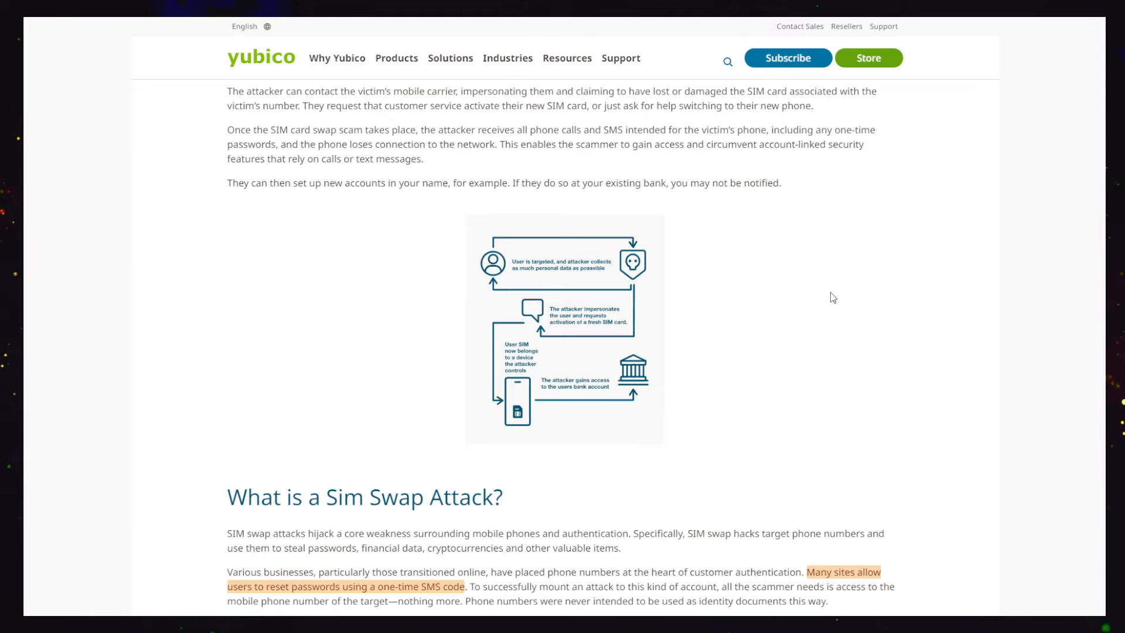
{"action": "mouse_move", "coordinate": [823, 288]}
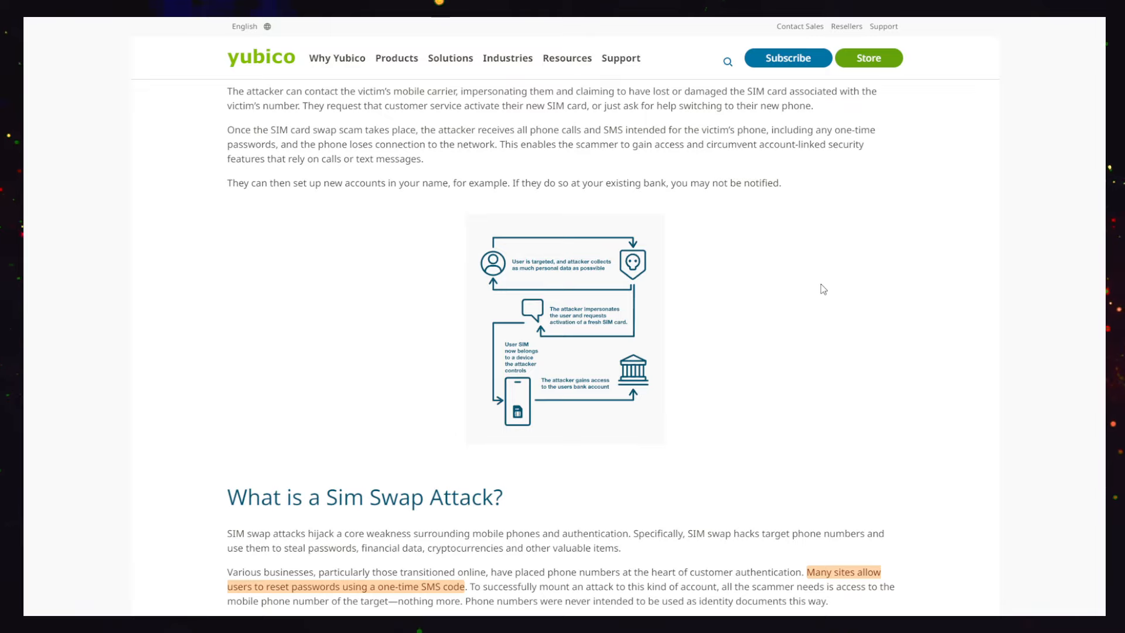
{"action": "mouse_move", "coordinate": [823, 280]}
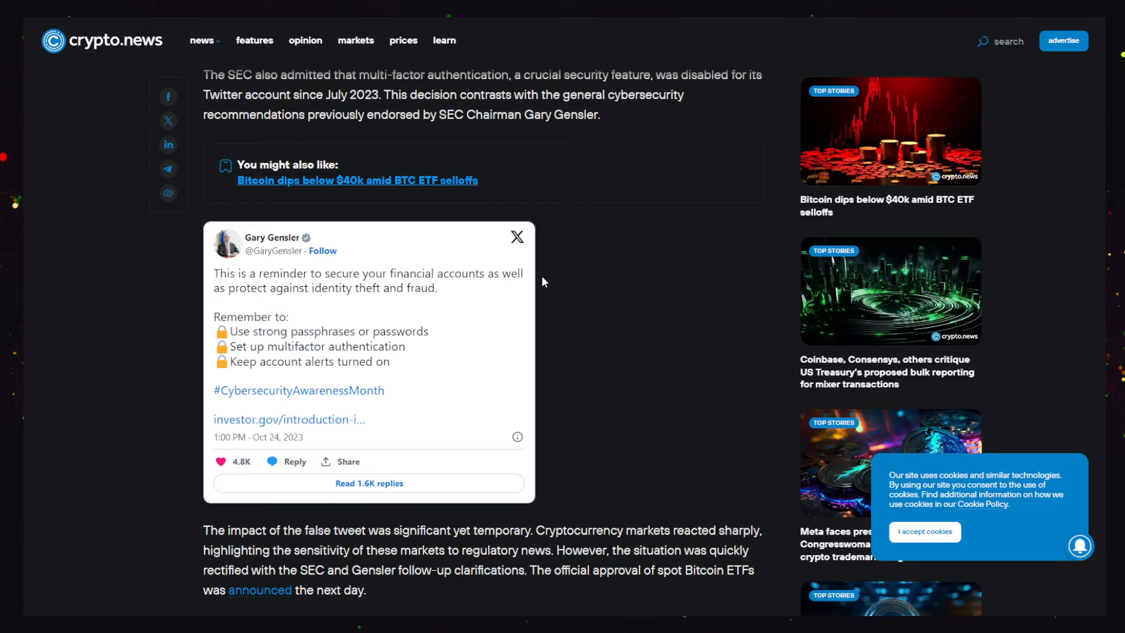
{"action": "mouse_move", "coordinate": [682, 254]}
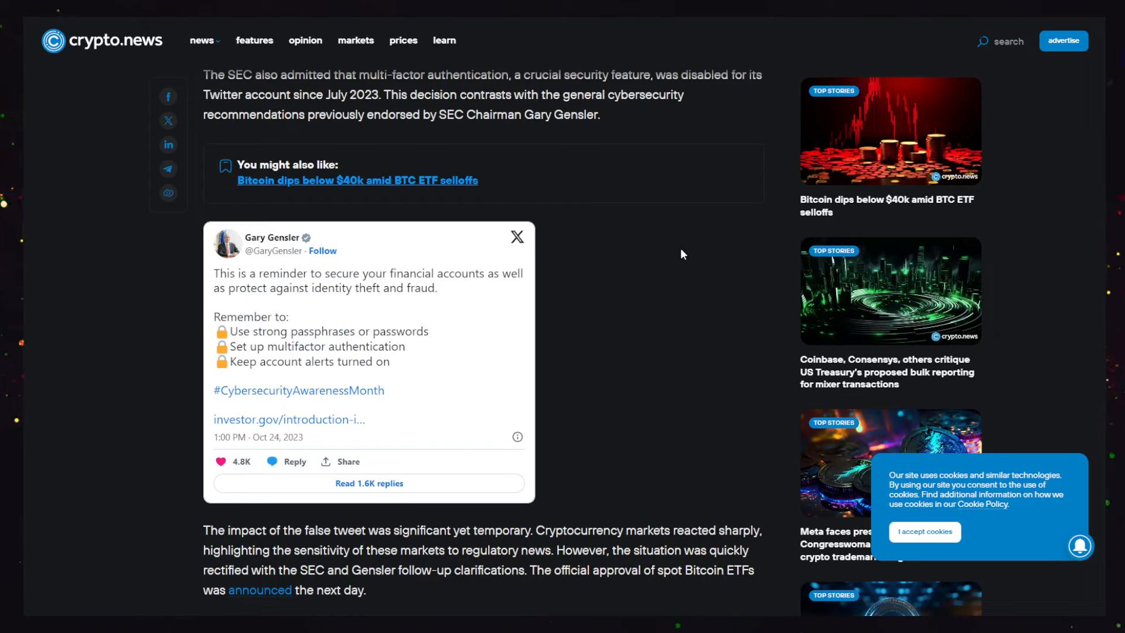
{"action": "mouse_move", "coordinate": [598, 248]}
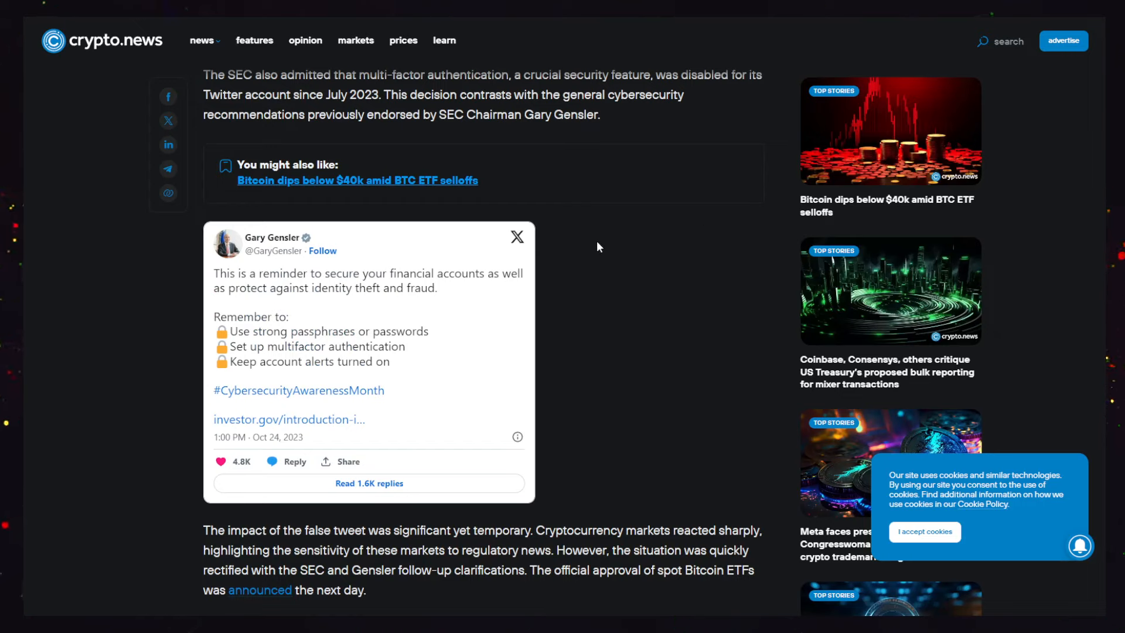
{"action": "mouse_move", "coordinate": [640, 225]}
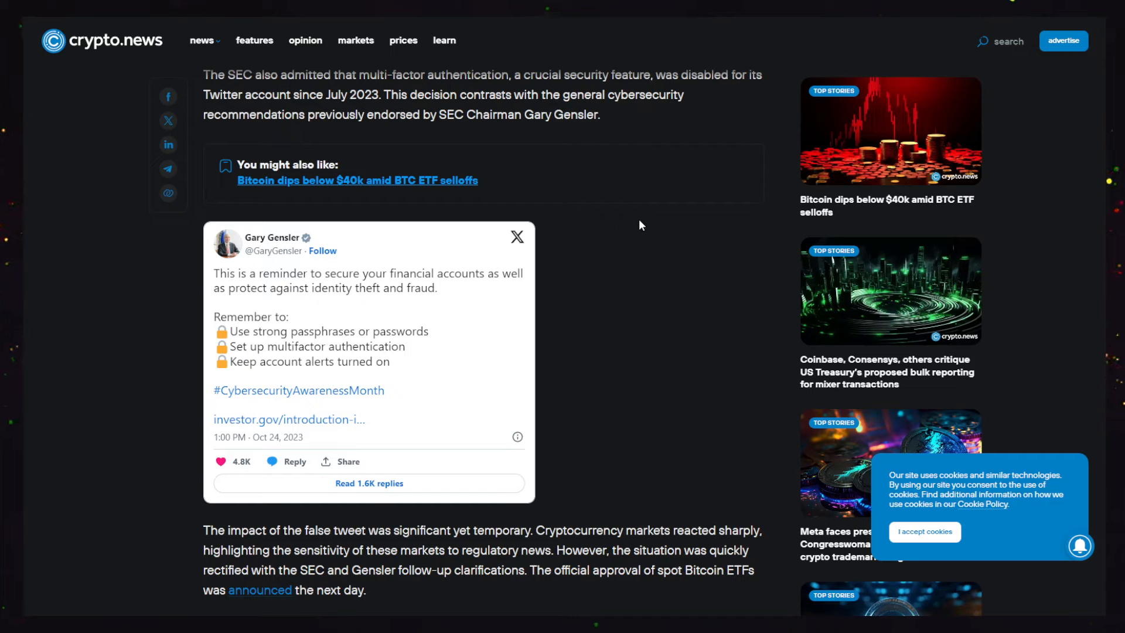
{"action": "mouse_move", "coordinate": [628, 192]}
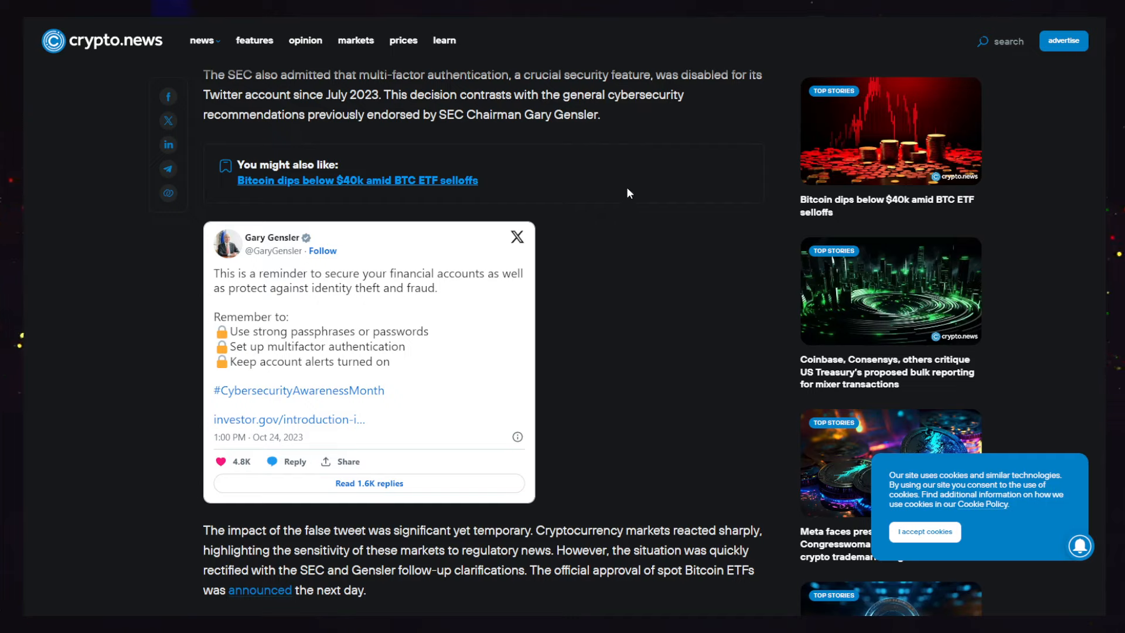
{"action": "mouse_move", "coordinate": [638, 157]}
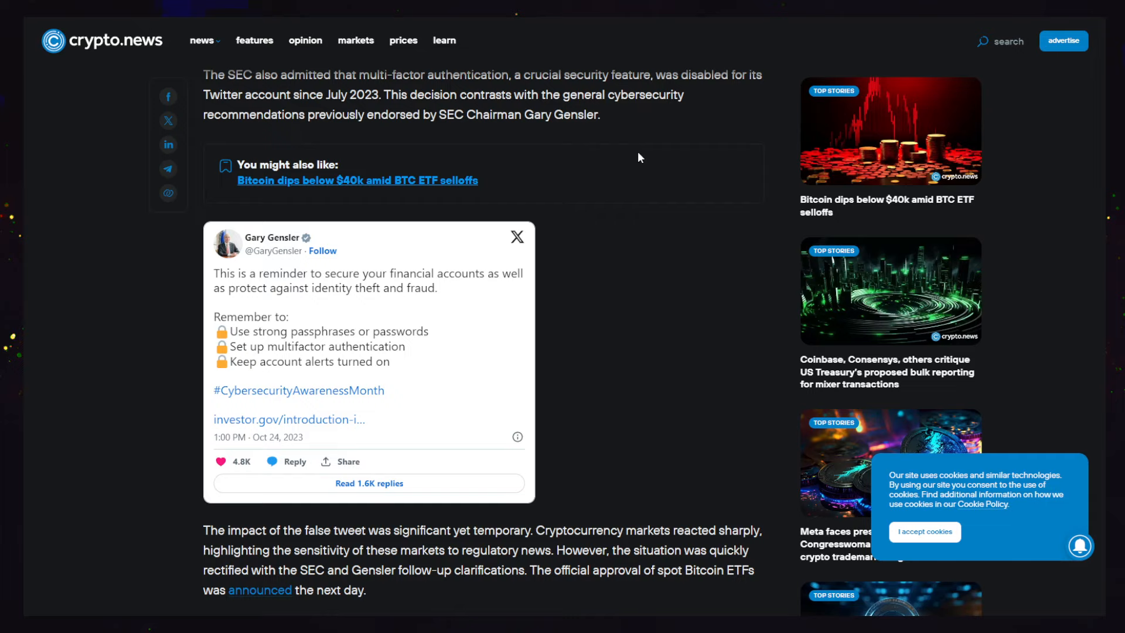
{"action": "mouse_move", "coordinate": [787, 81]}
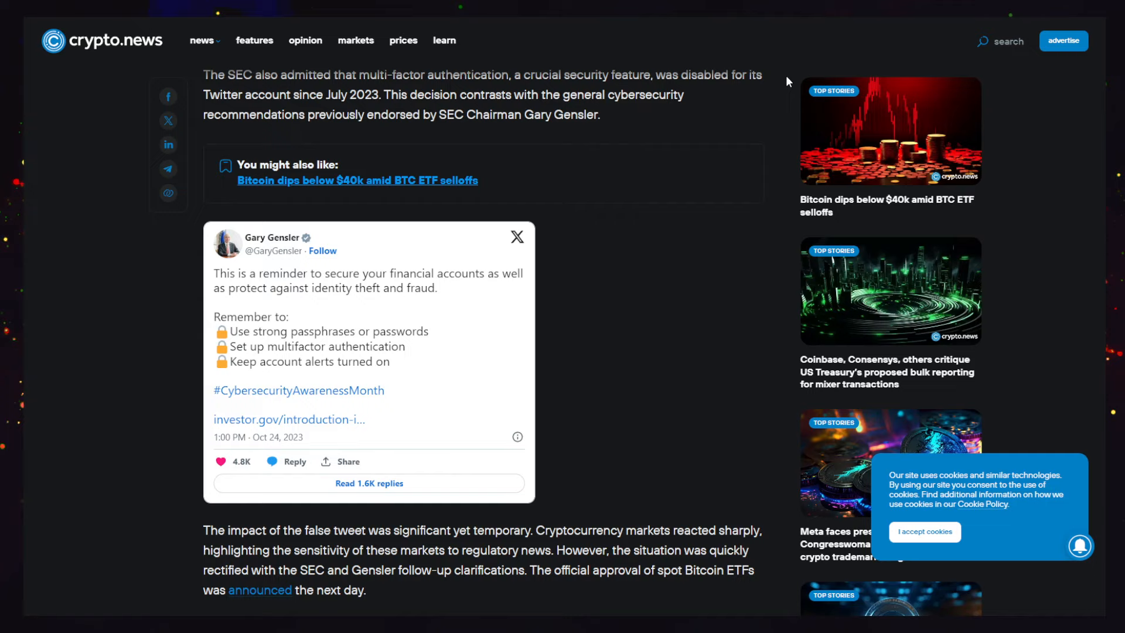
{"action": "mouse_move", "coordinate": [680, 94]}
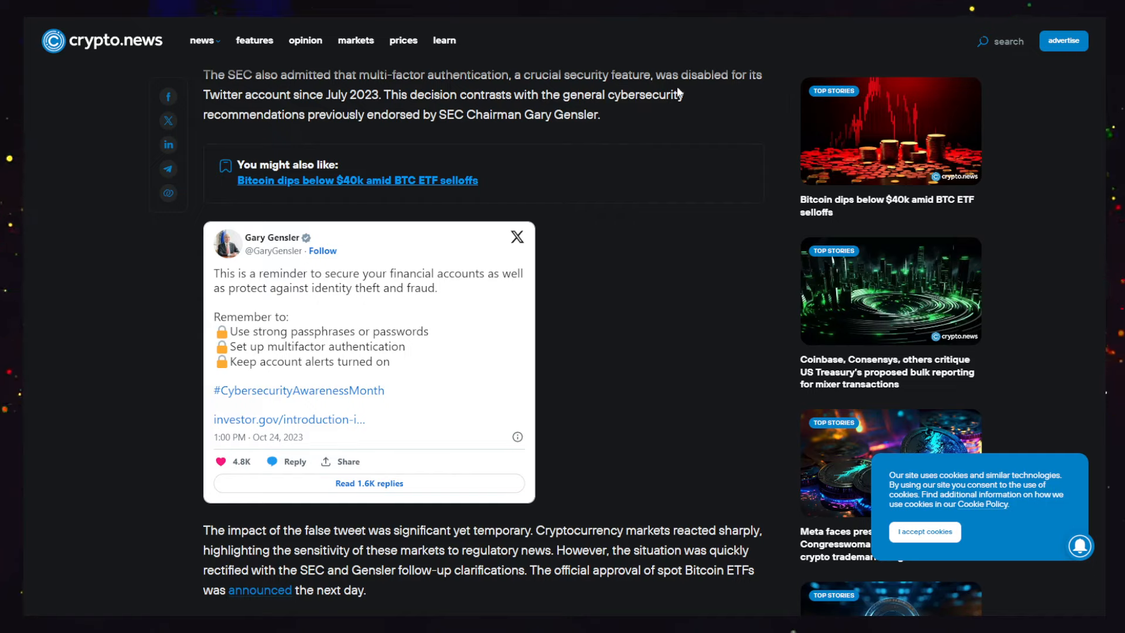
{"action": "mouse_move", "coordinate": [652, 154]}
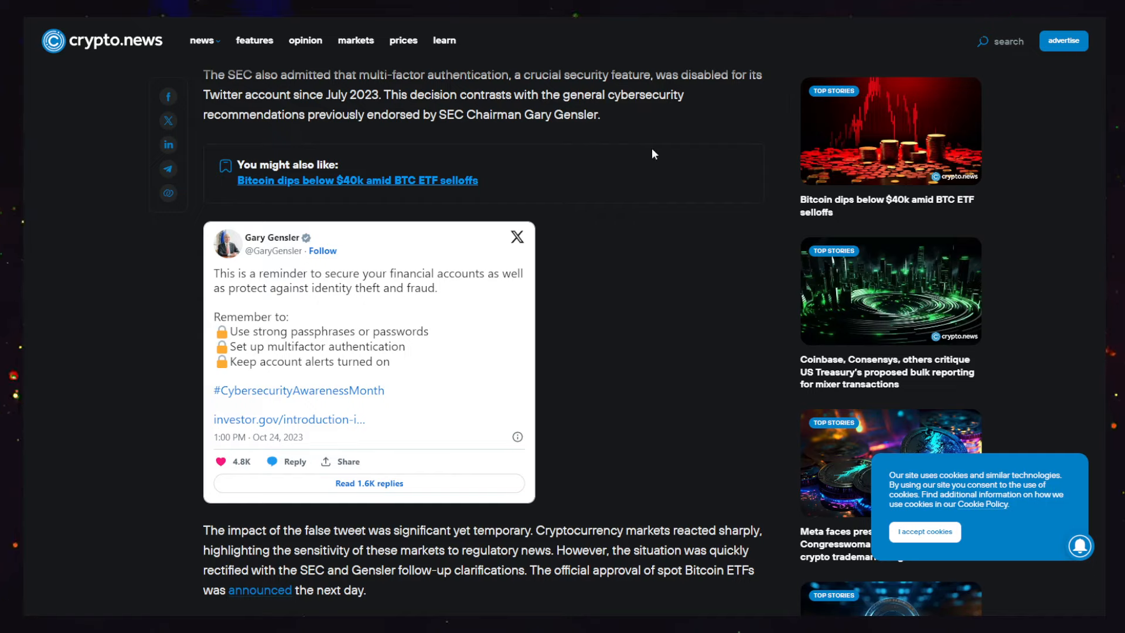
{"action": "mouse_move", "coordinate": [681, 198]}
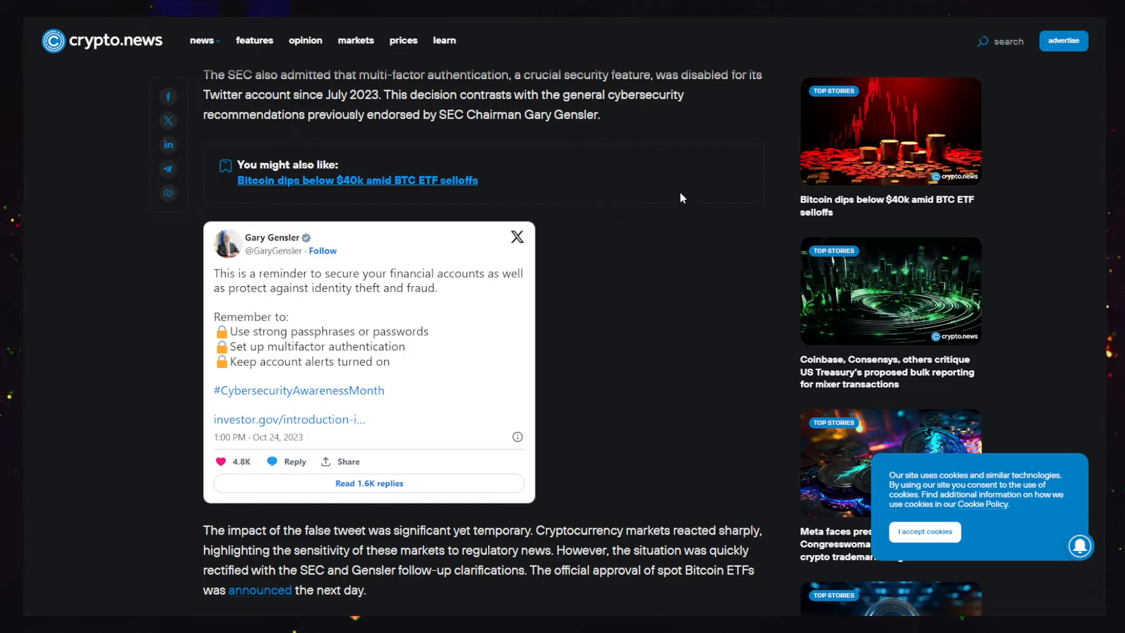
{"action": "mouse_move", "coordinate": [625, 161]}
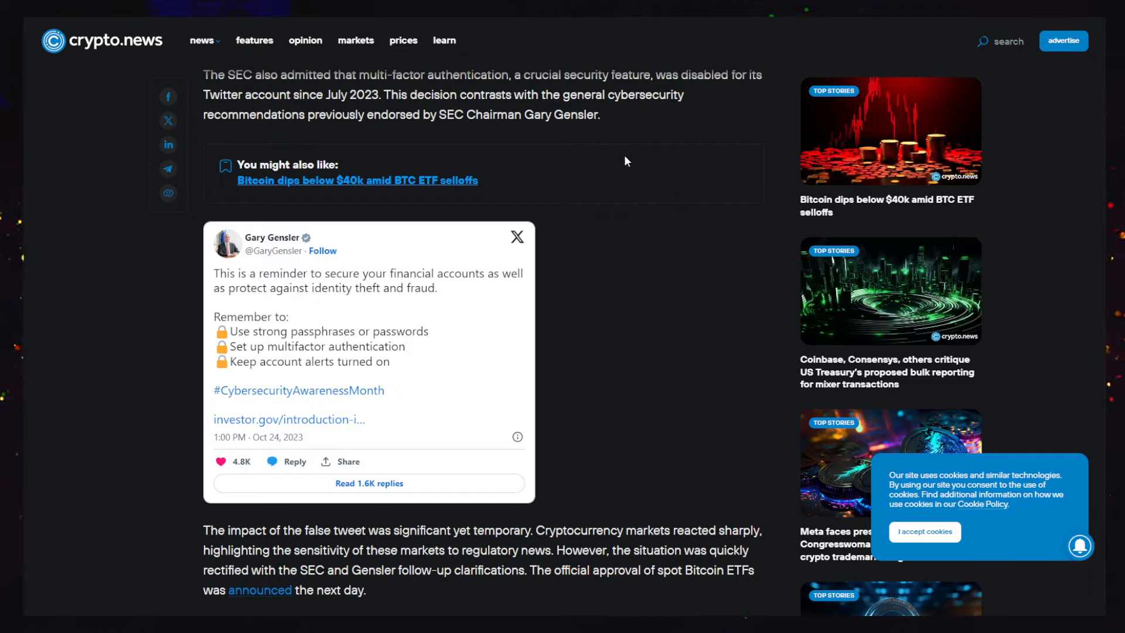